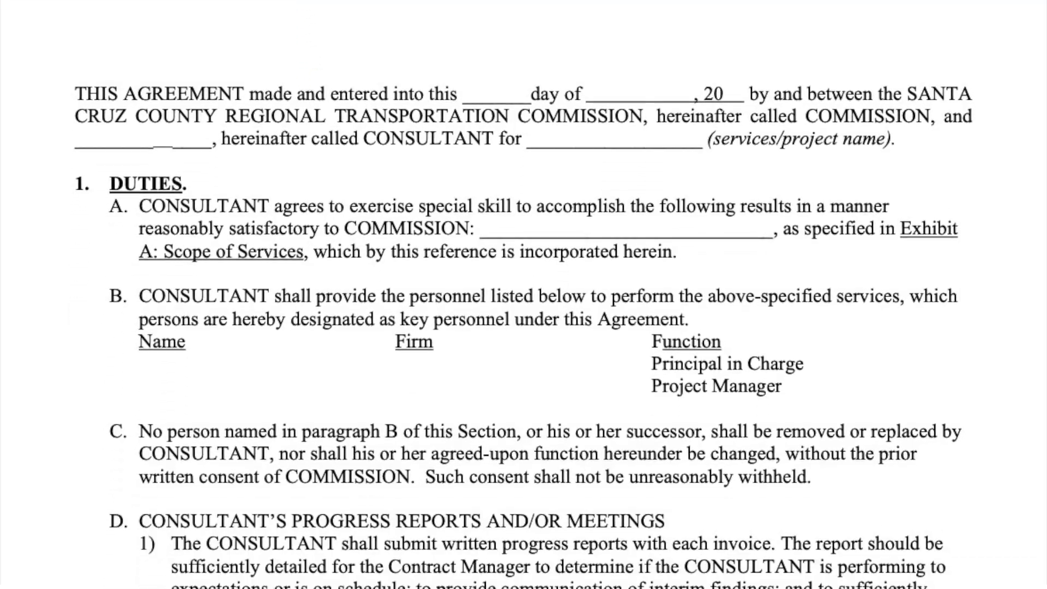
Step: Switch from the Docs start page to Google Drive's home via the navigation menu
scroll(down, 3)
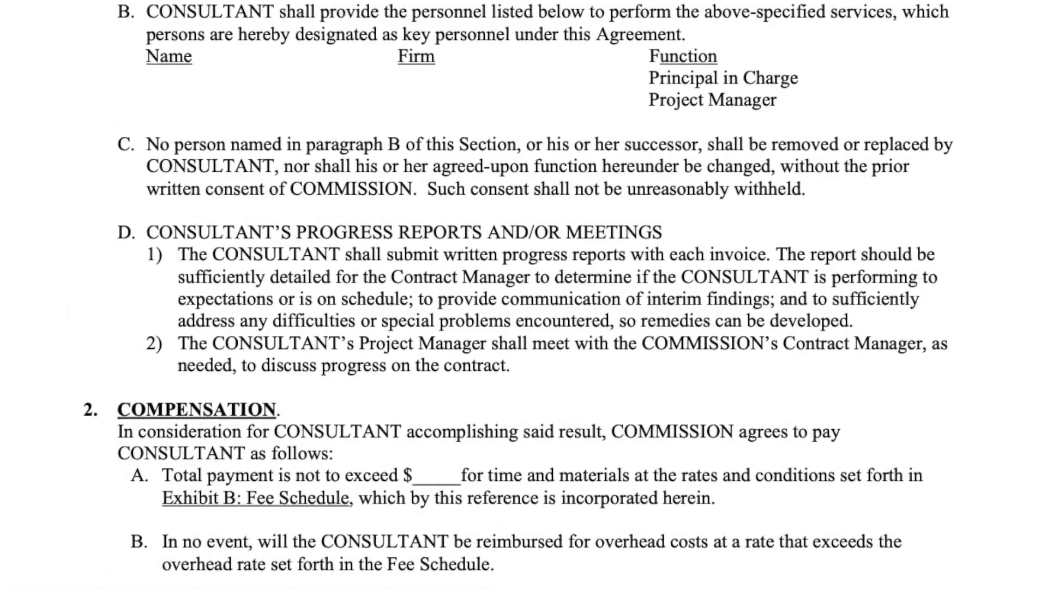
scroll(down, 3)
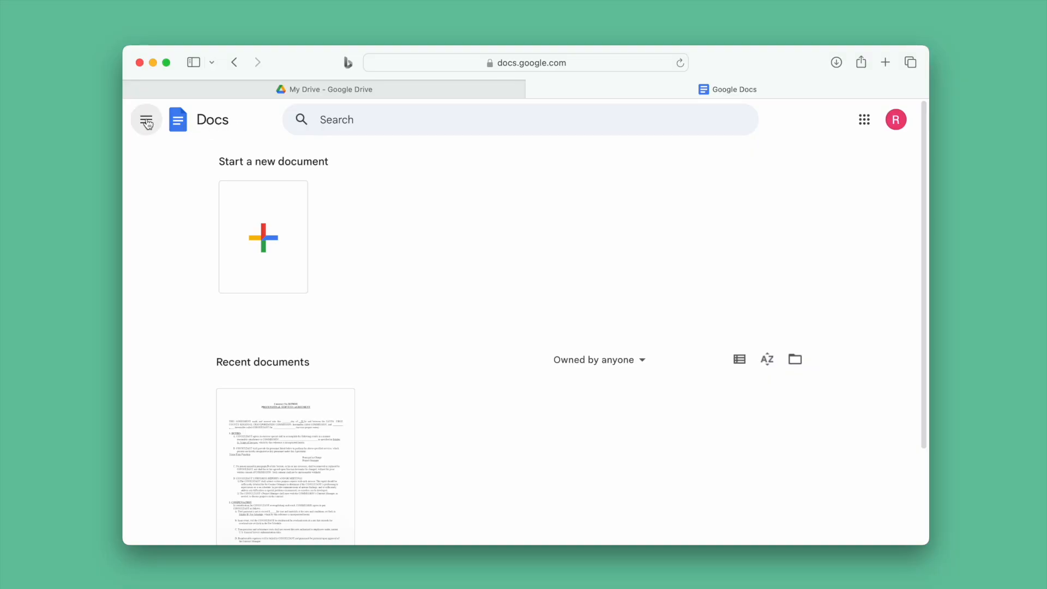
click(147, 120)
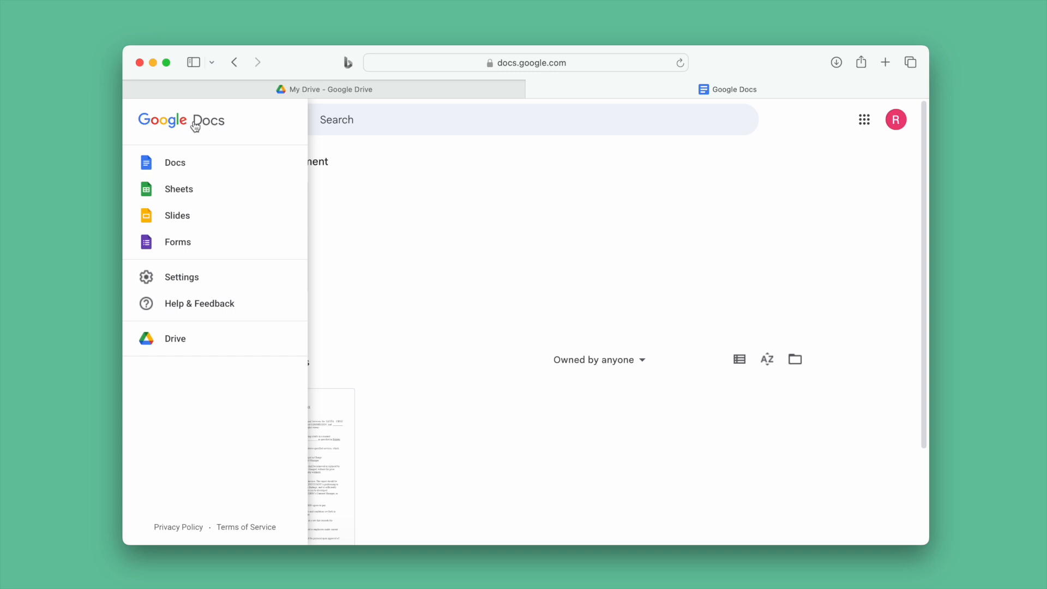
click(326, 465)
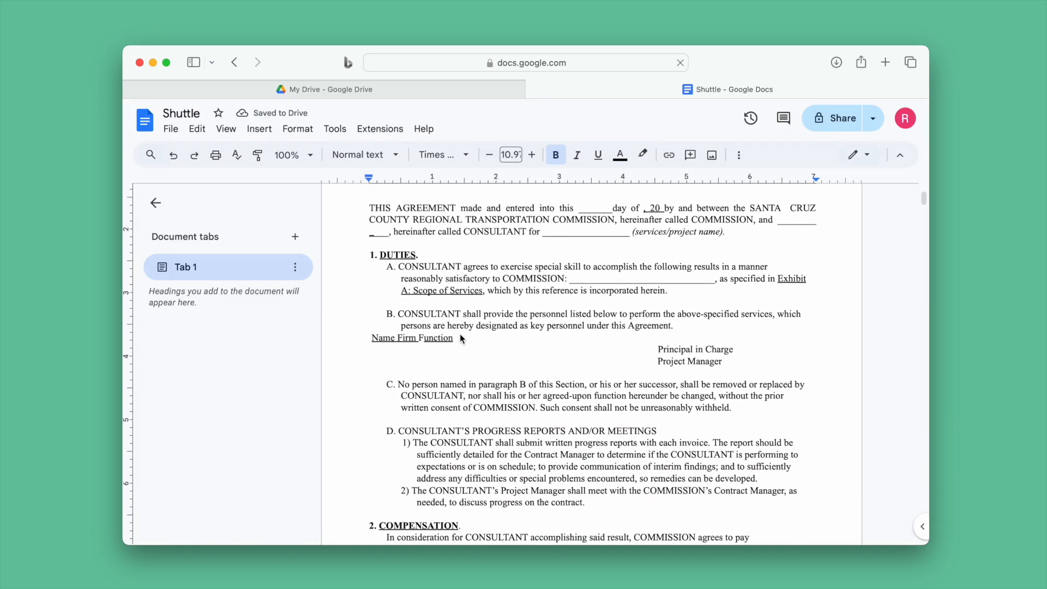
click(329, 89)
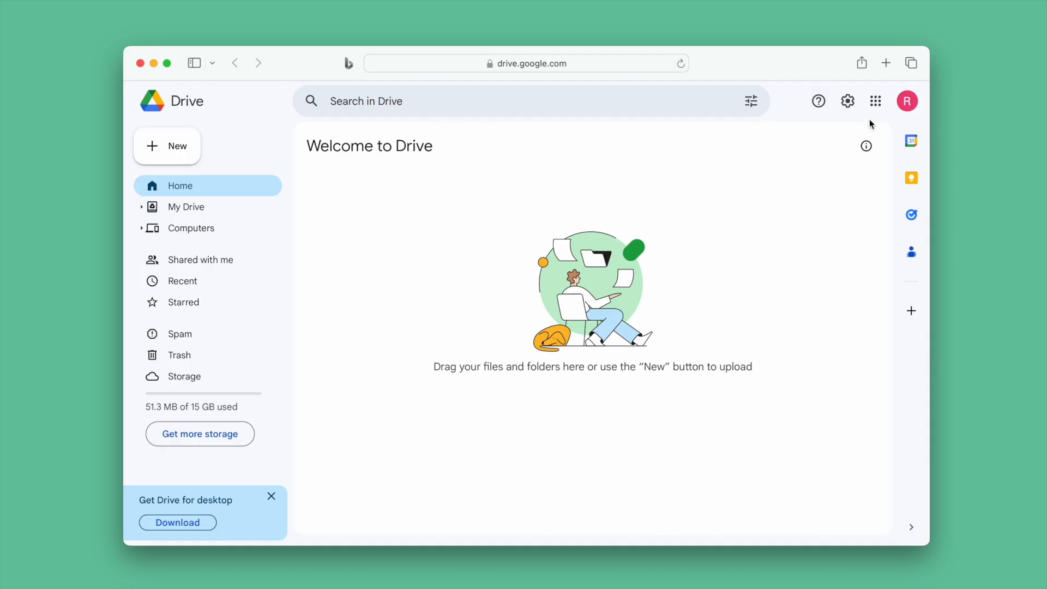
Step: Upload Shuttle.pdf to My Drive and open it with Google Docs as an editable document
click(875, 100)
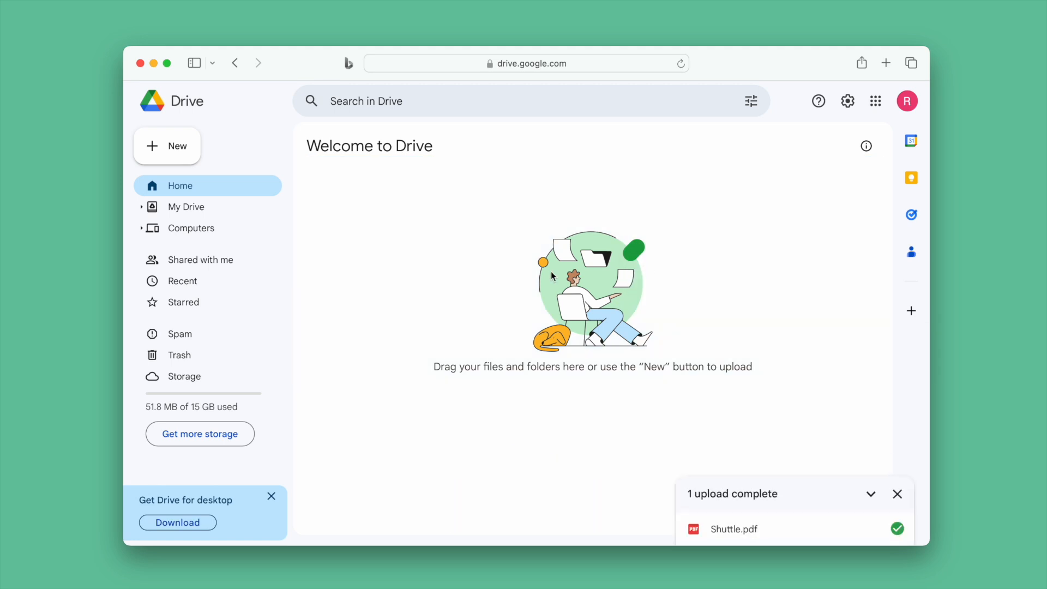
right_click(368, 243)
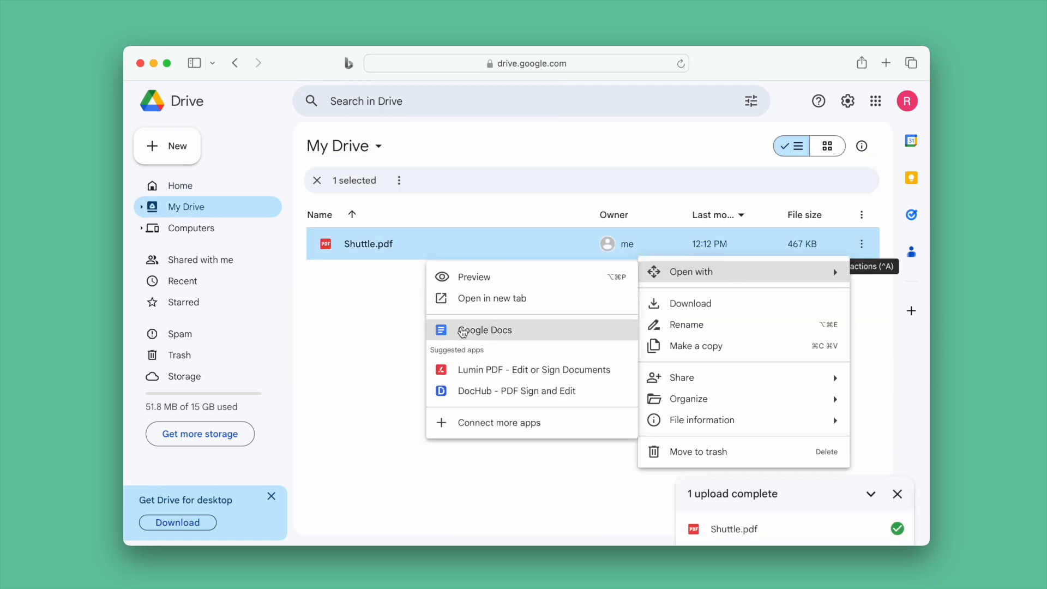
click(481, 329)
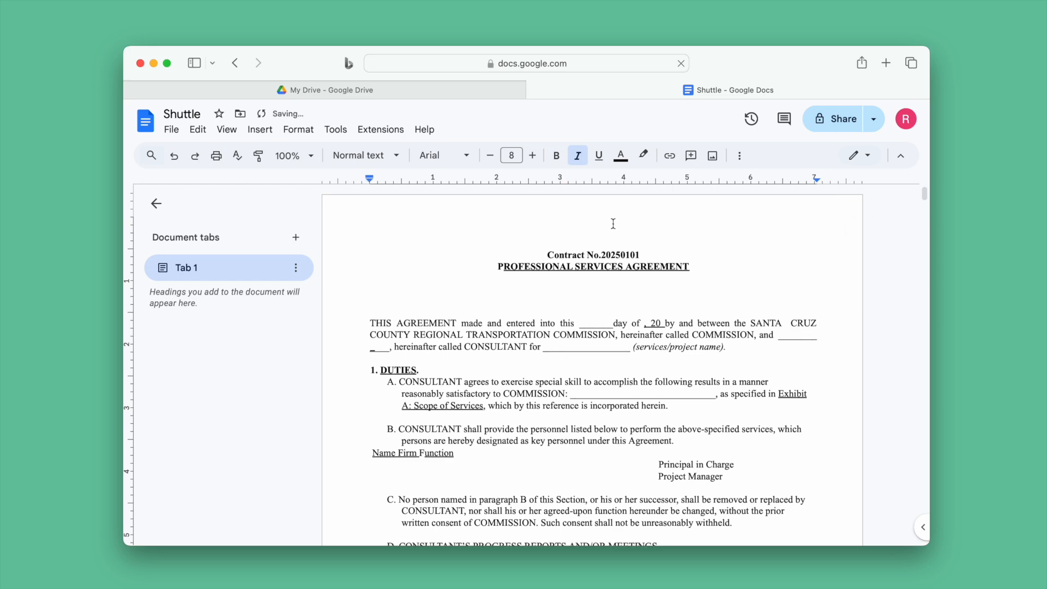
Step: Scroll through the converted contract down to its final page and distribution list
scroll(down, 3)
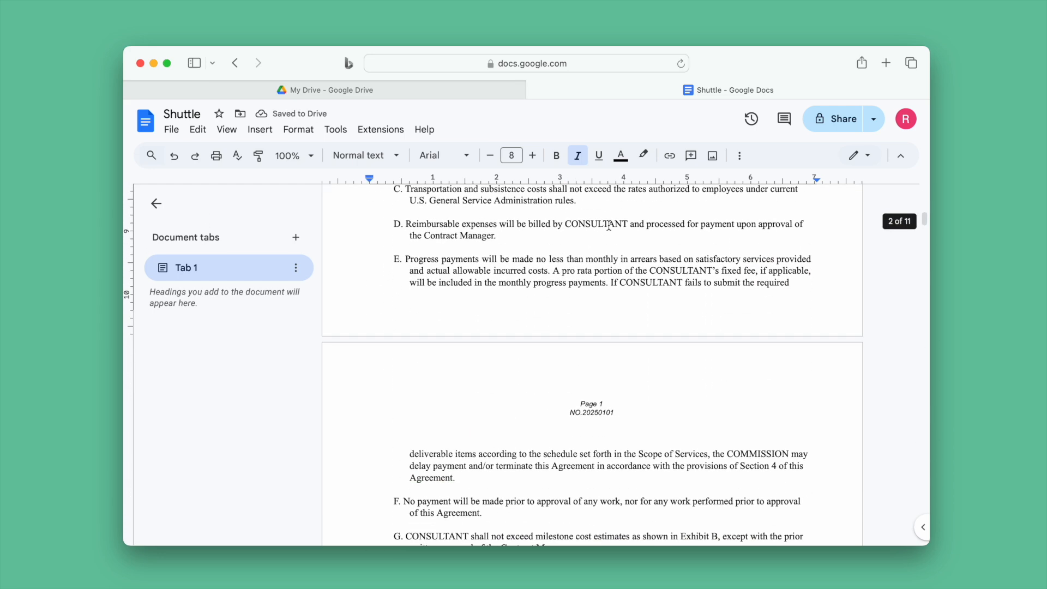
scroll(down, 3)
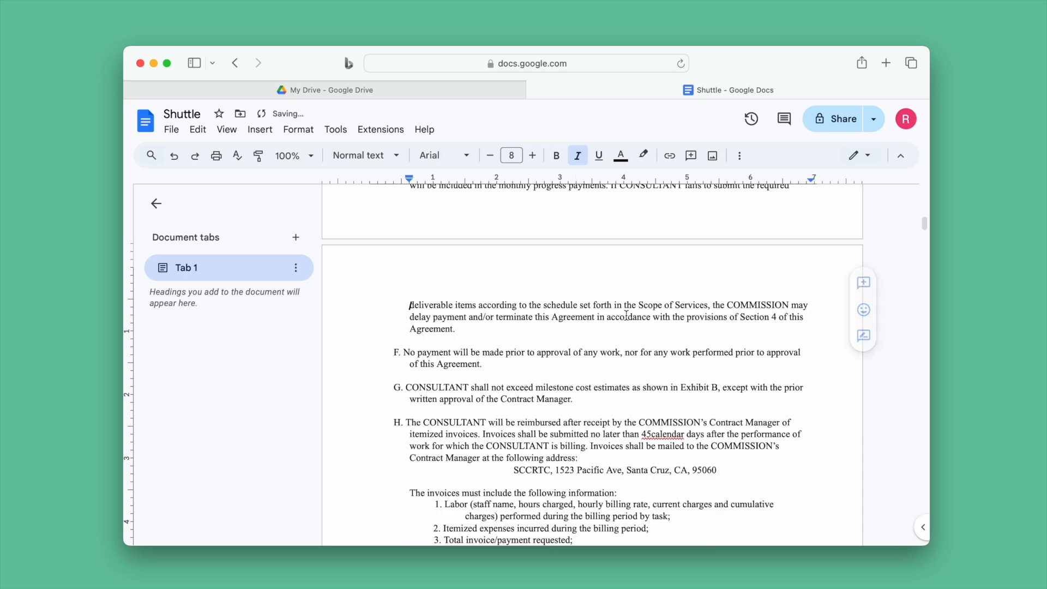
scroll(down, 3)
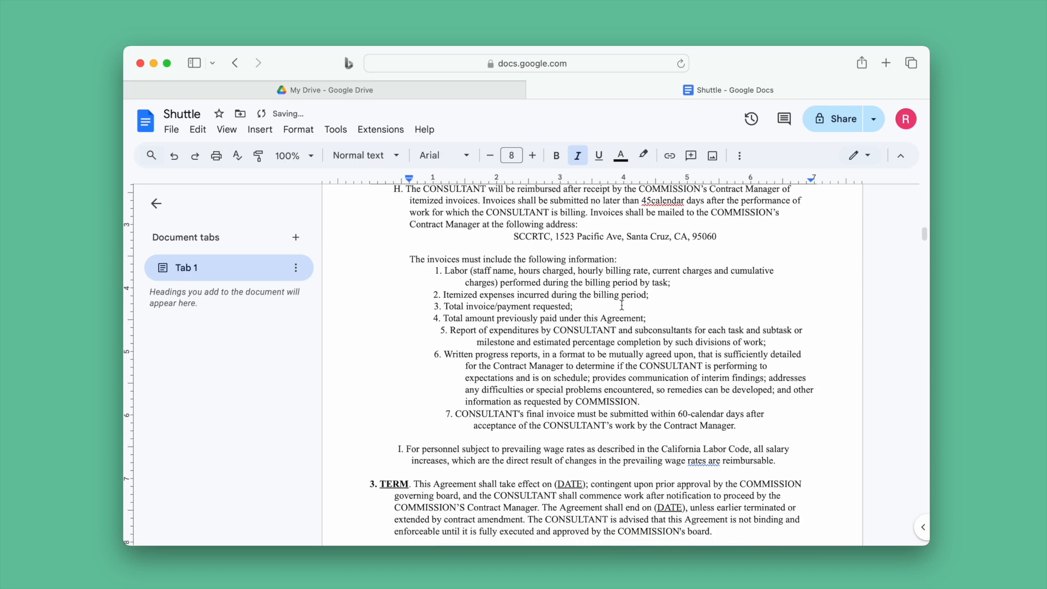
scroll(down, 3)
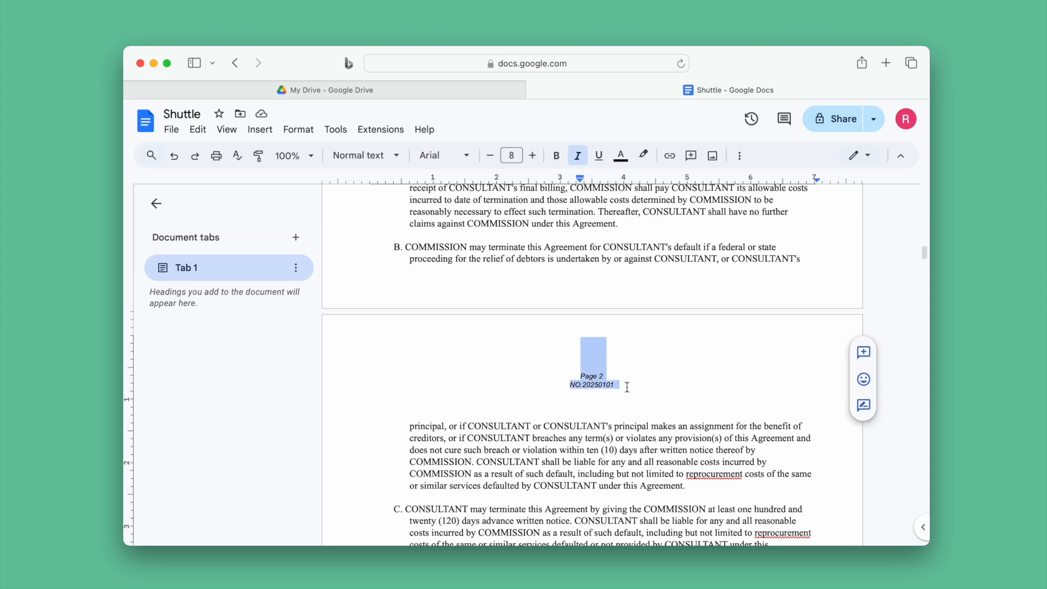
scroll(down, 3)
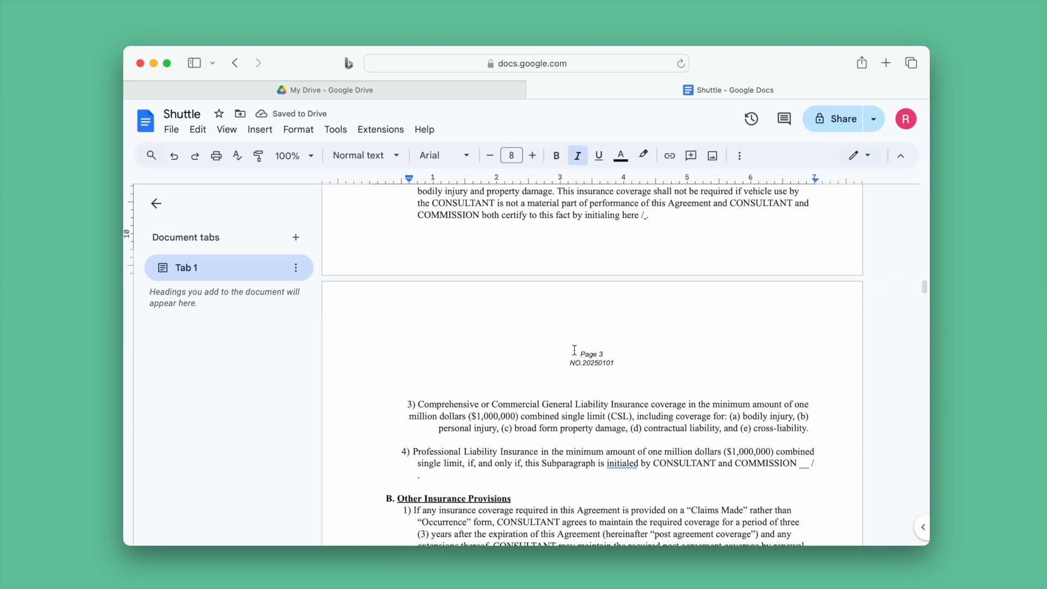
scroll(down, 3)
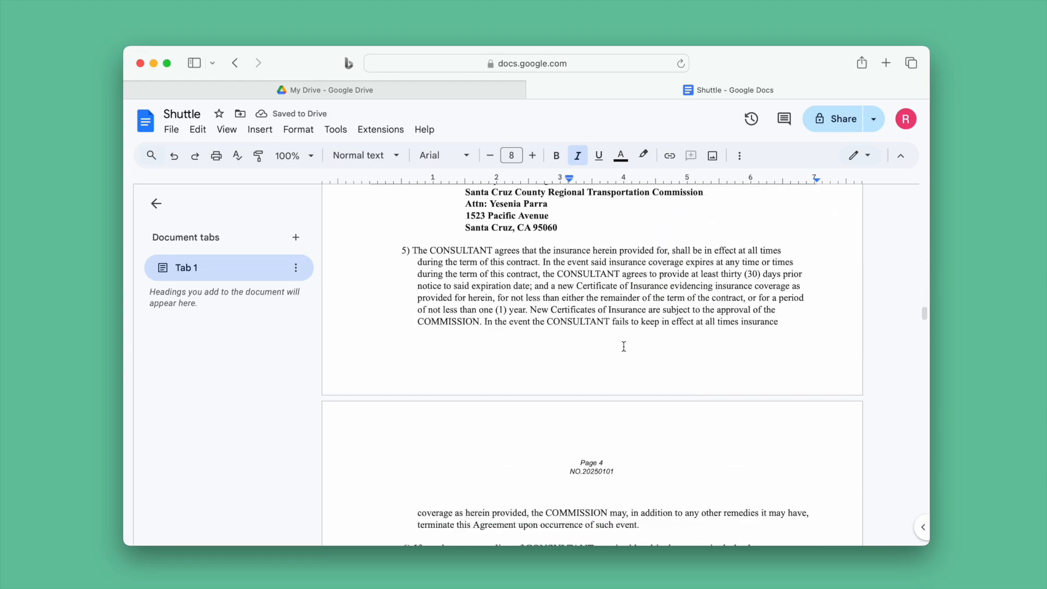
scroll(down, 3)
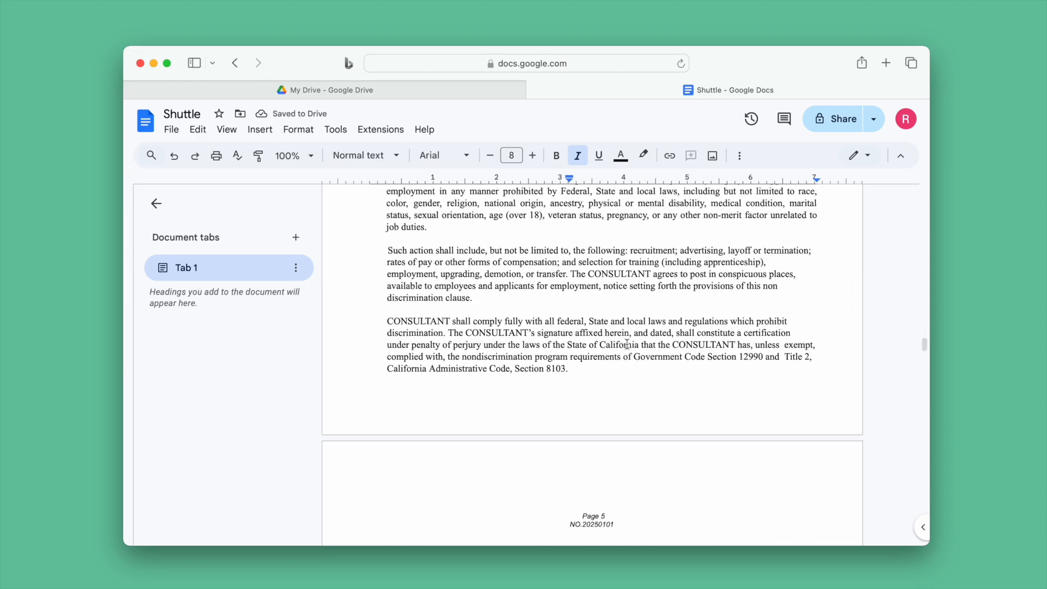
scroll(down, 3)
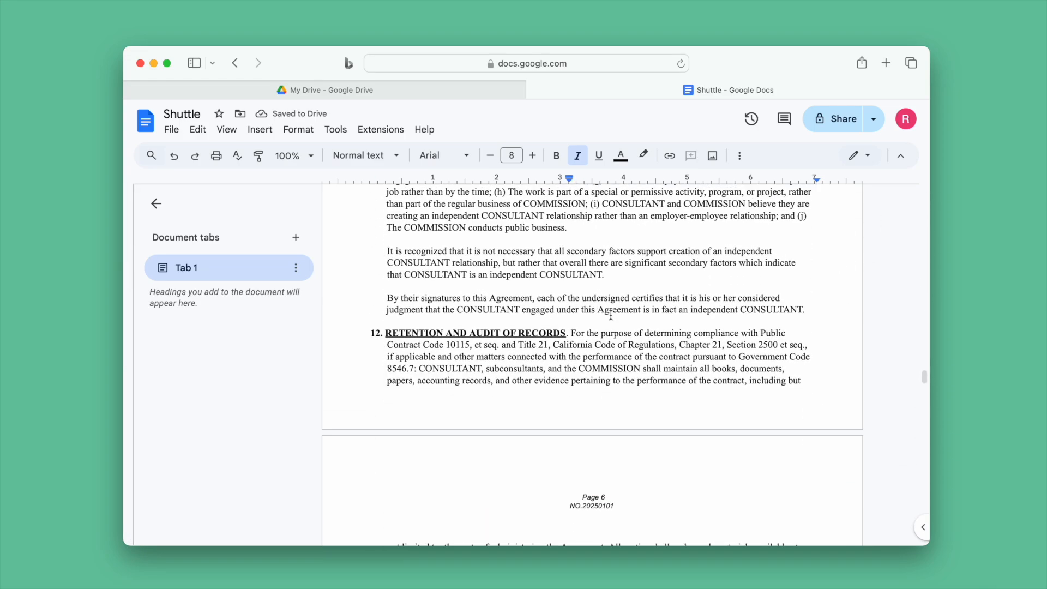
scroll(down, 3)
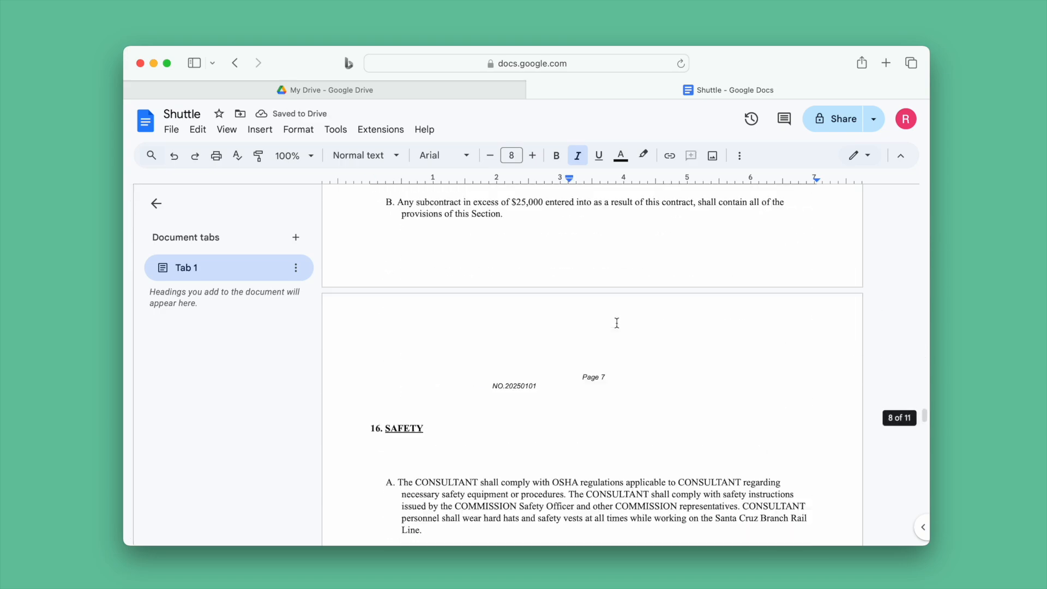
scroll(down, 3)
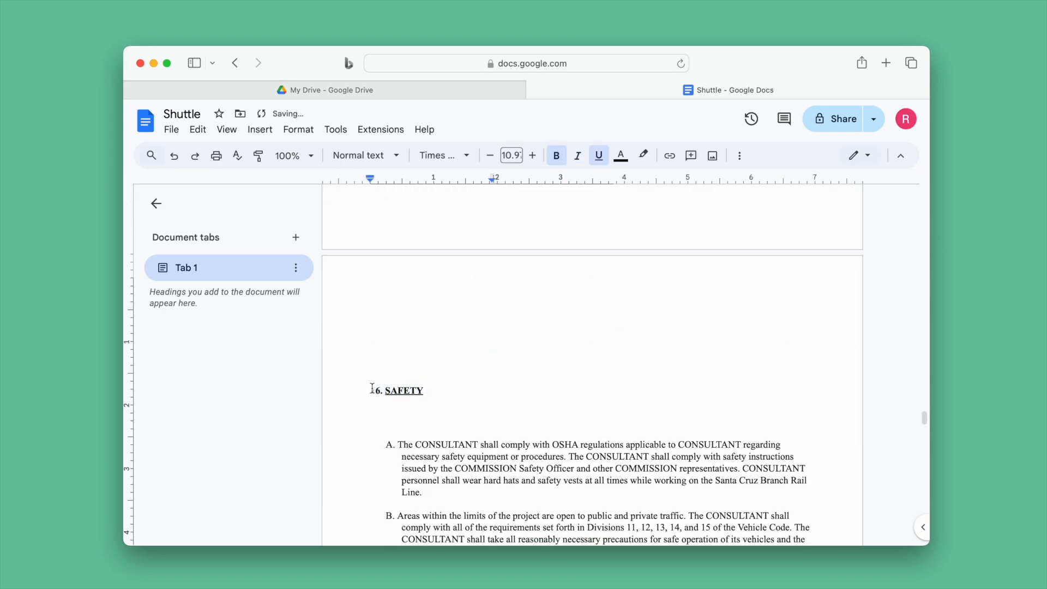
scroll(down, 3)
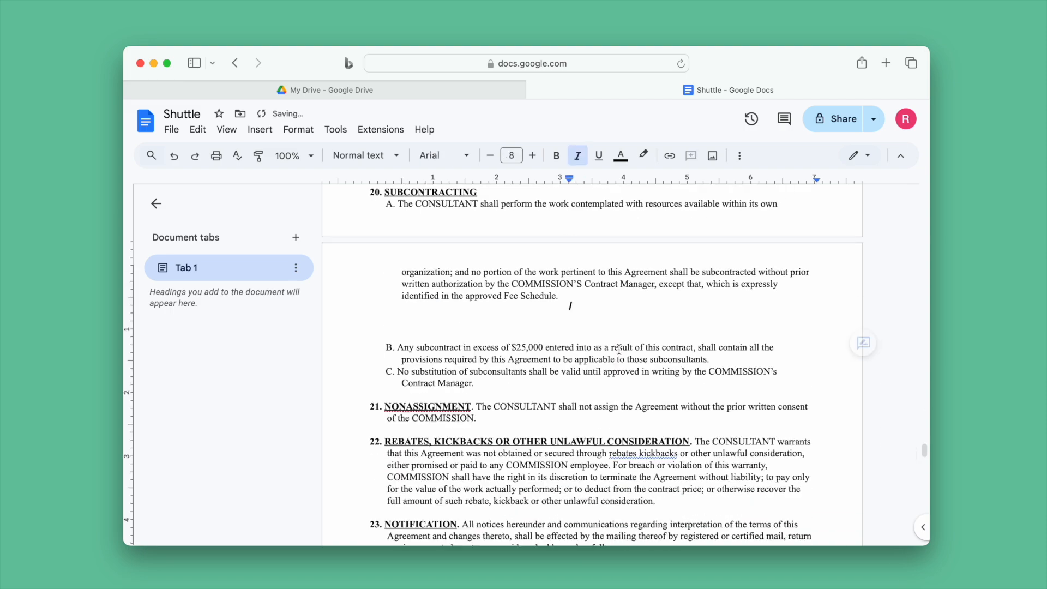
scroll(down, 3)
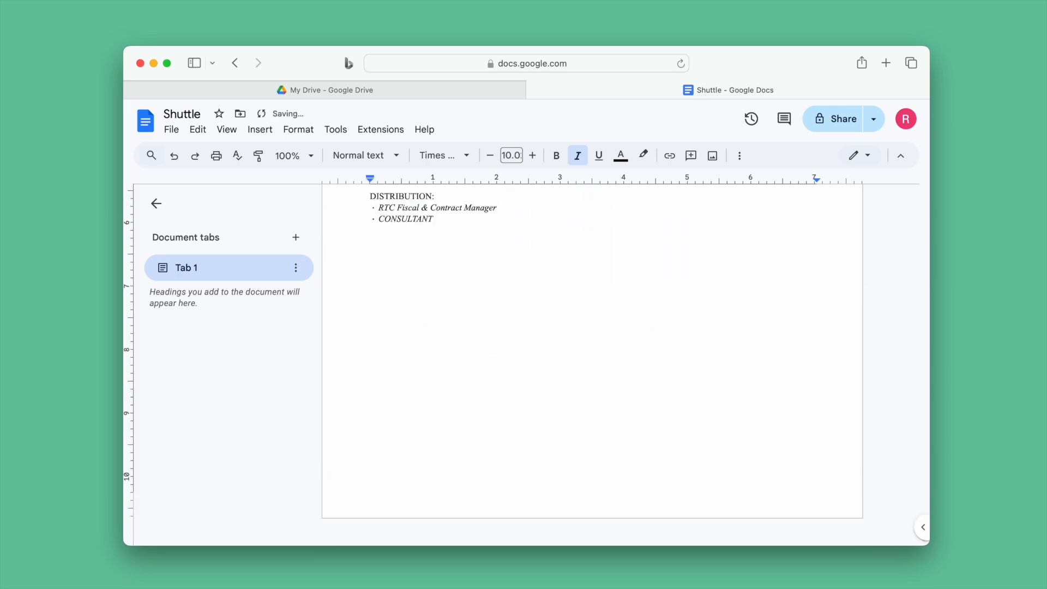
Step: Download the cleaned contract as PDF and open the resulting Shuttle-2.pdf from Safari's downloads
click(171, 129)
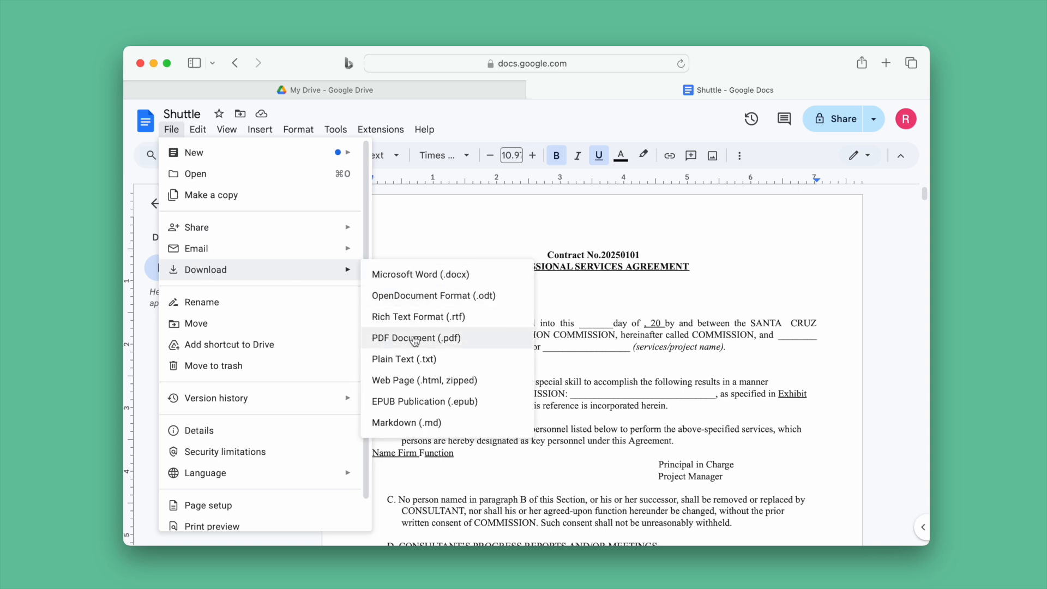
click(416, 338)
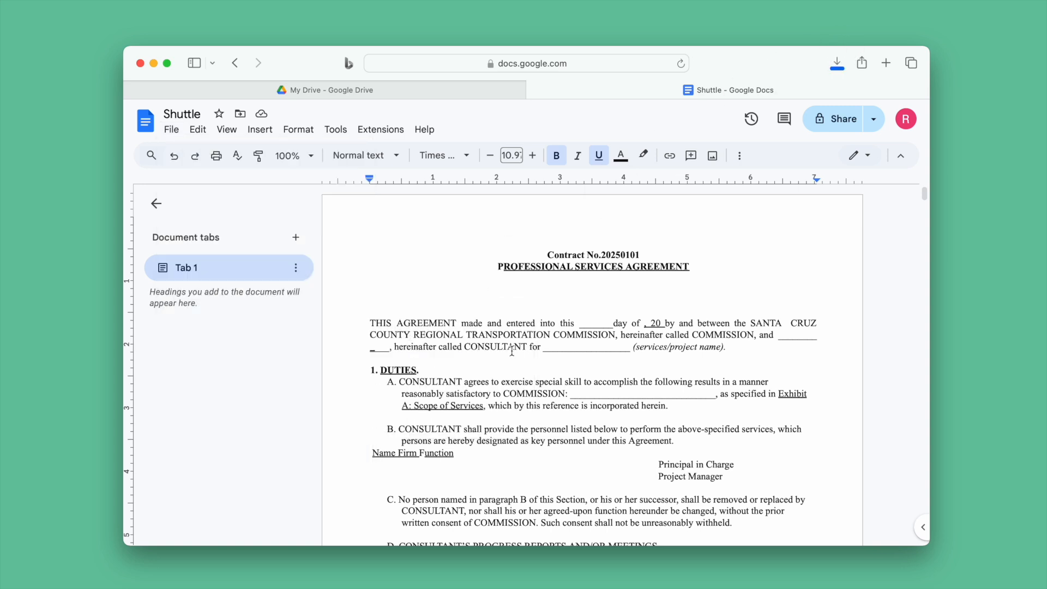
click(836, 63)
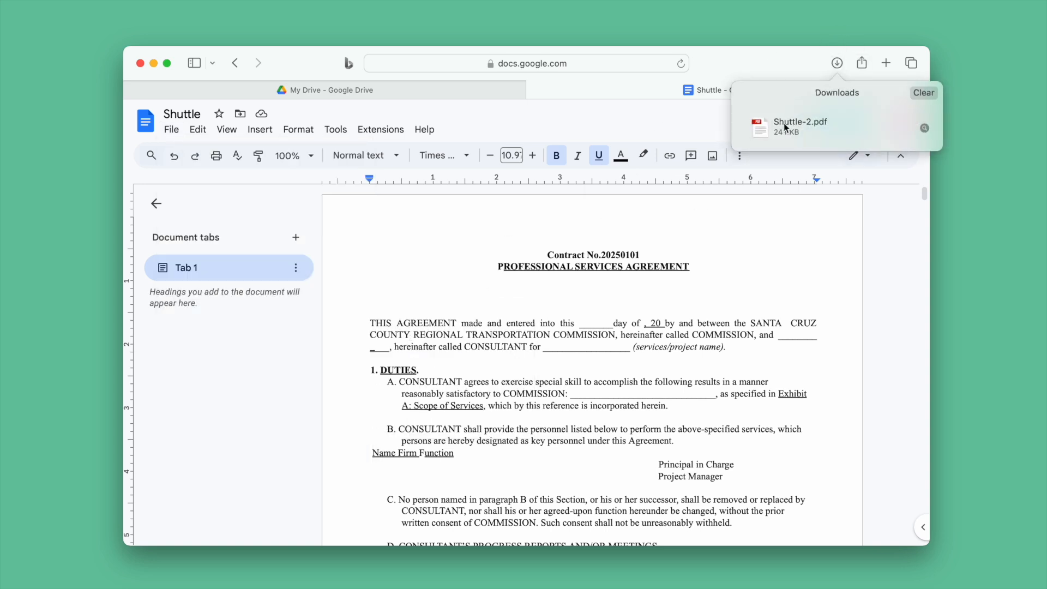
click(799, 126)
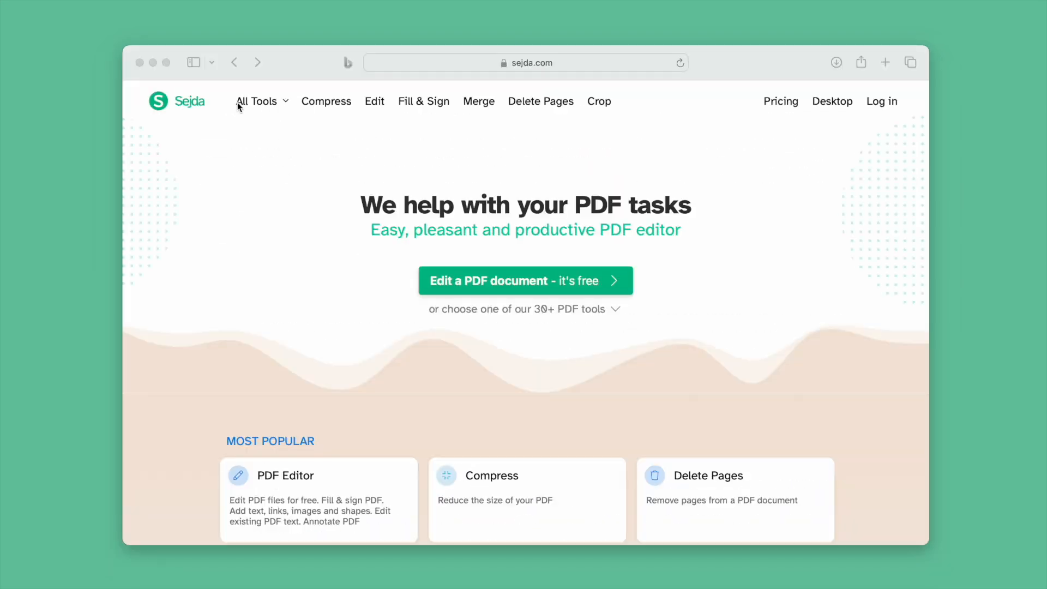
Step: From Sejda's tool list, start 'Edit a PDF document' and load the contract
click(261, 101)
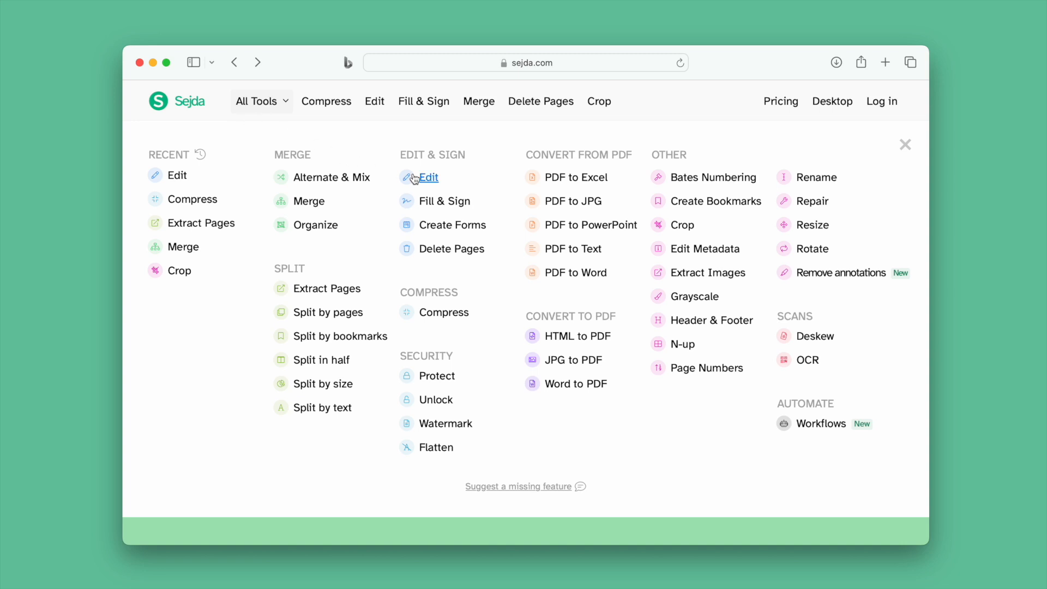
mouse_move(429, 177)
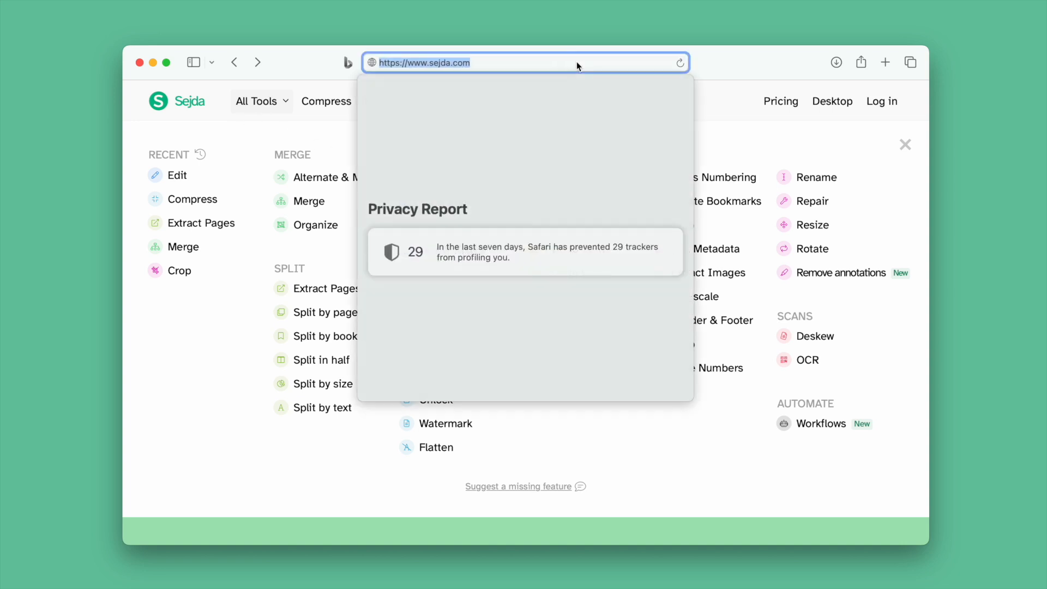
mouse_move(829, 84)
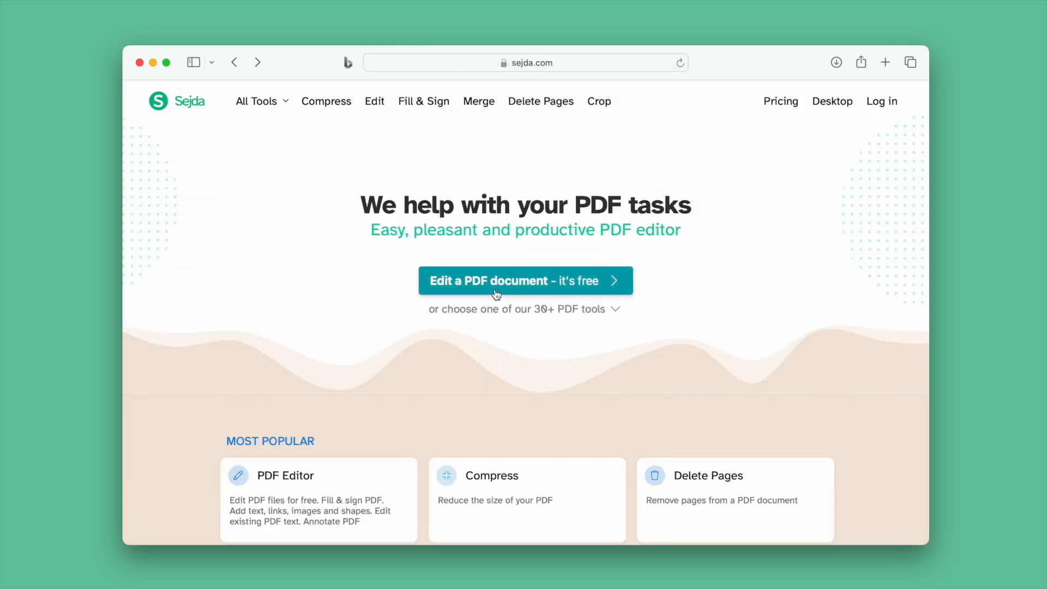
click(525, 280)
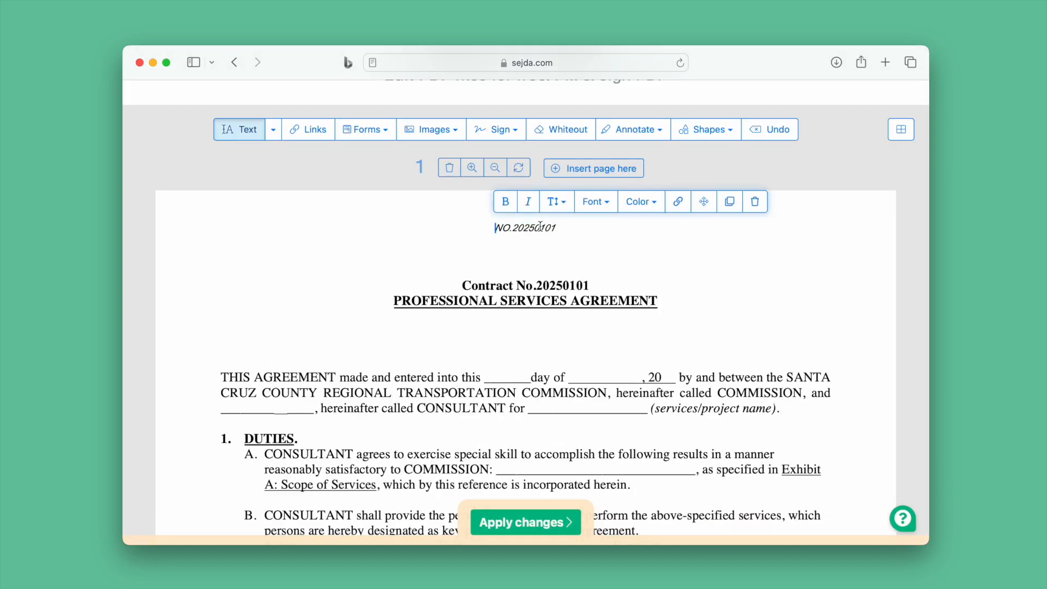
mouse_move(755, 202)
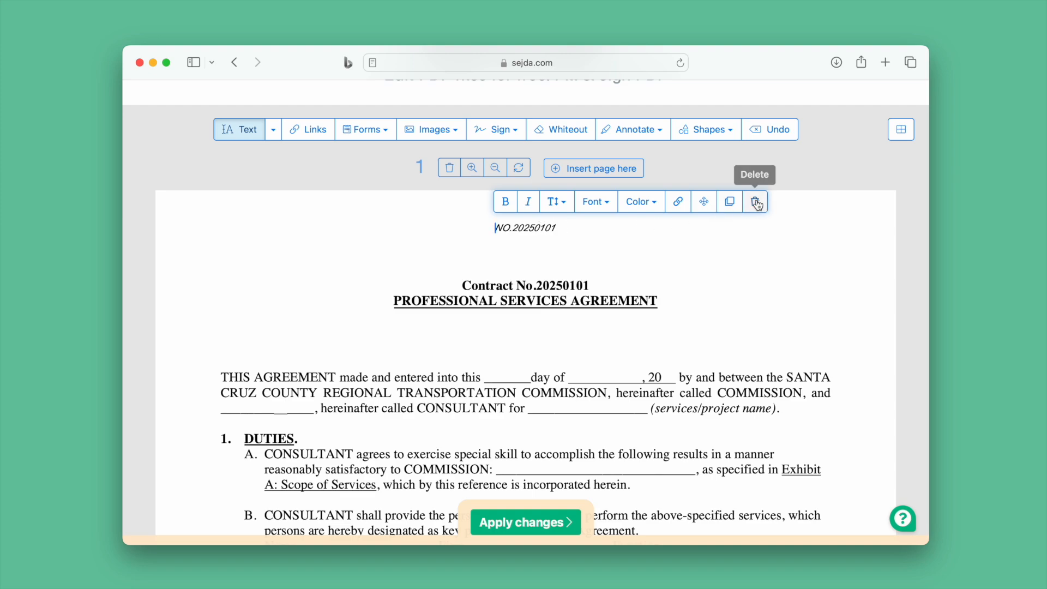
Step: Delete the 'Page 1' footer text from the contract's first page
scroll(down, 3)
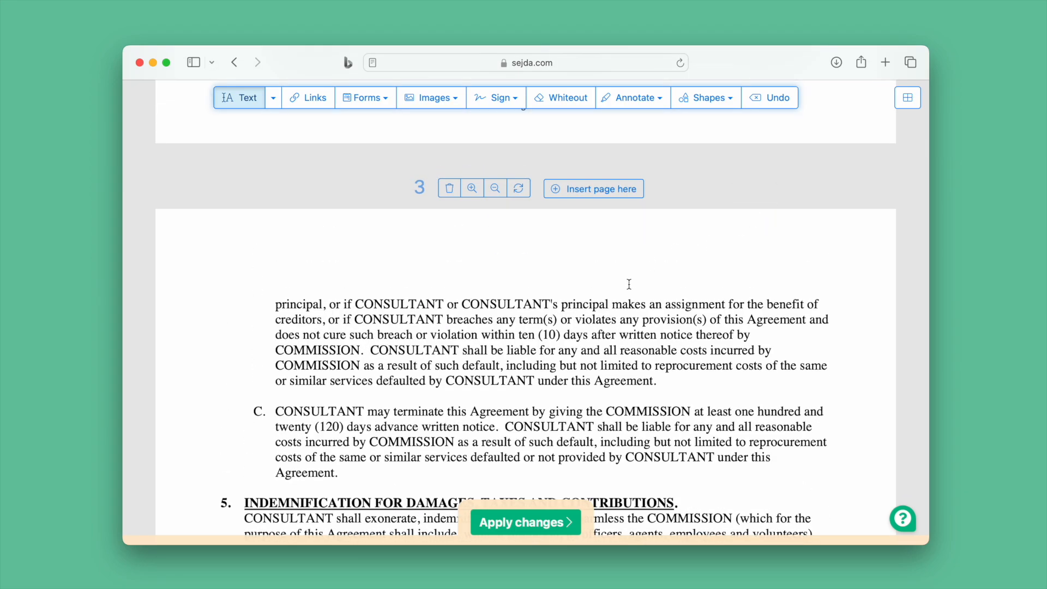
scroll(up, 3)
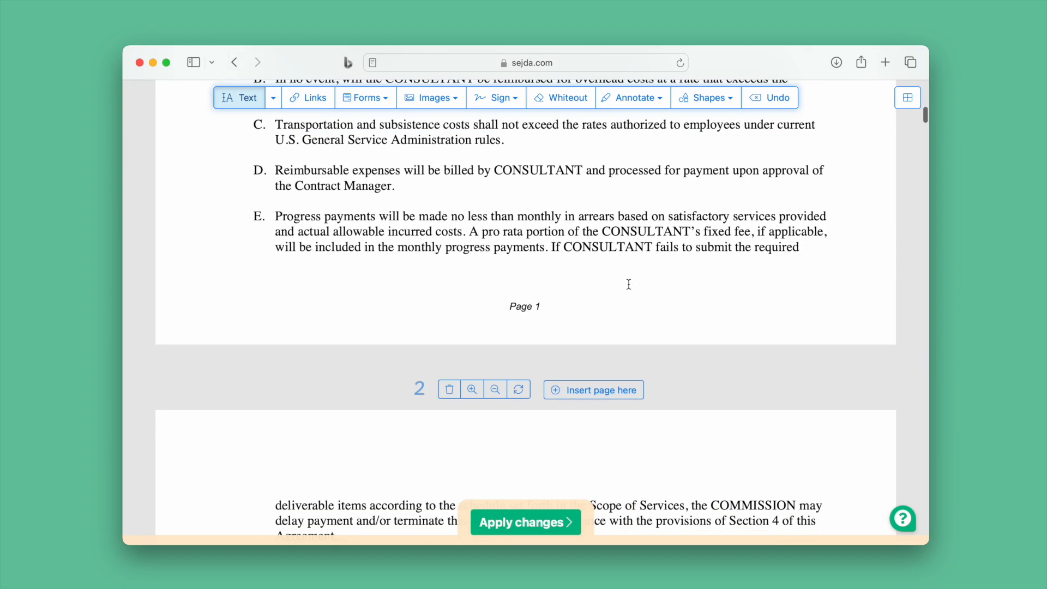
click(628, 284)
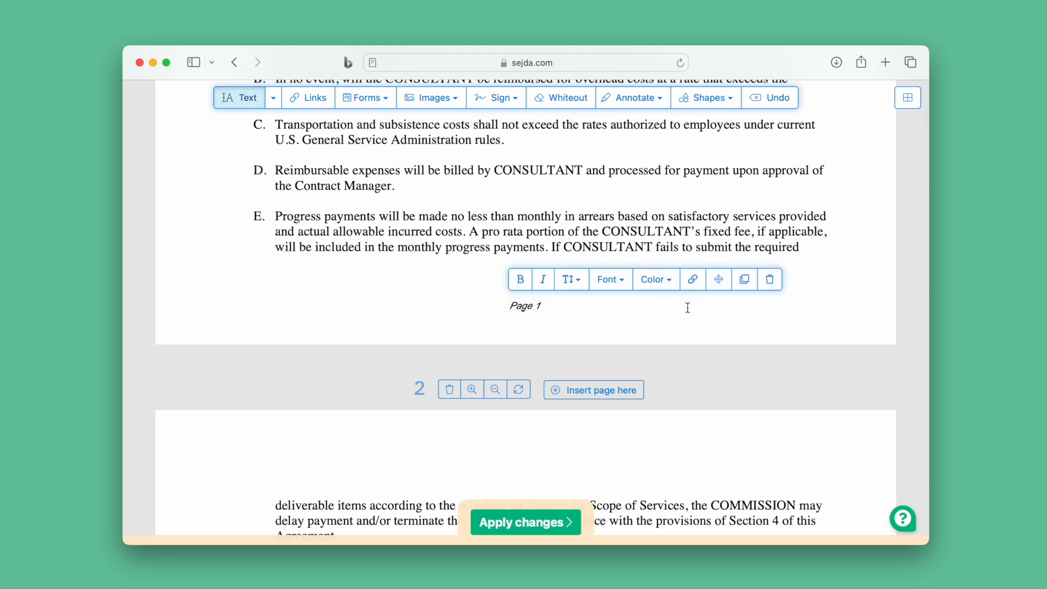
click(525, 304)
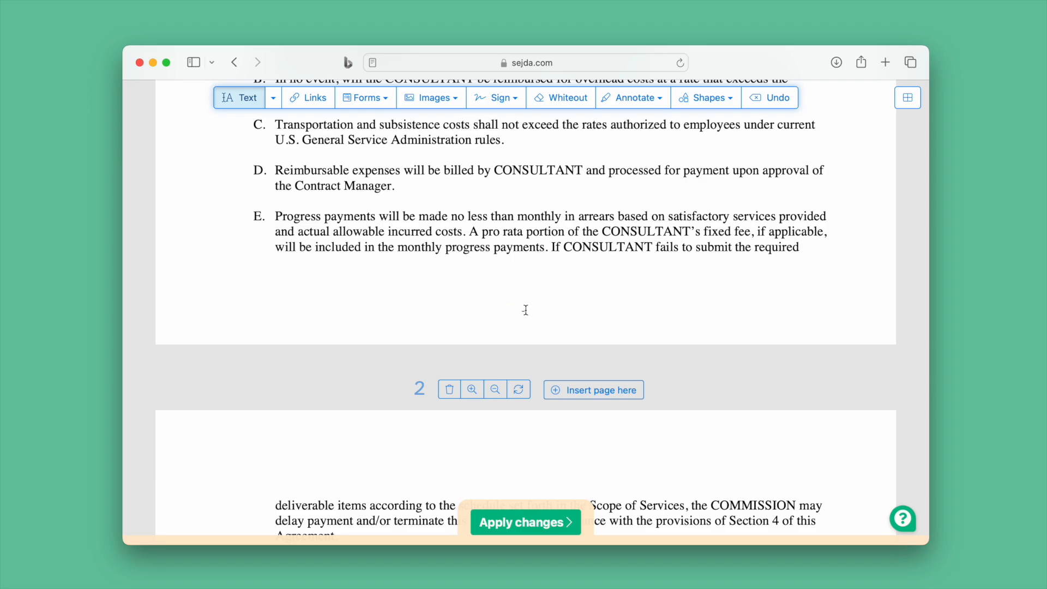
Step: Review the remaining pages, apply the changes and view the resulting edited PDF
scroll(down, 3)
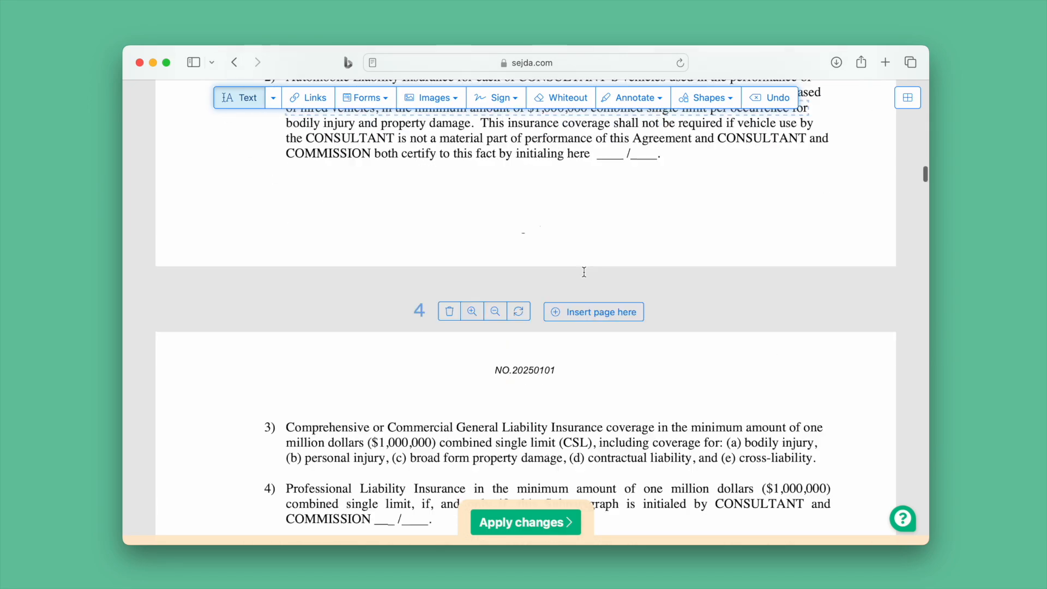
scroll(down, 3)
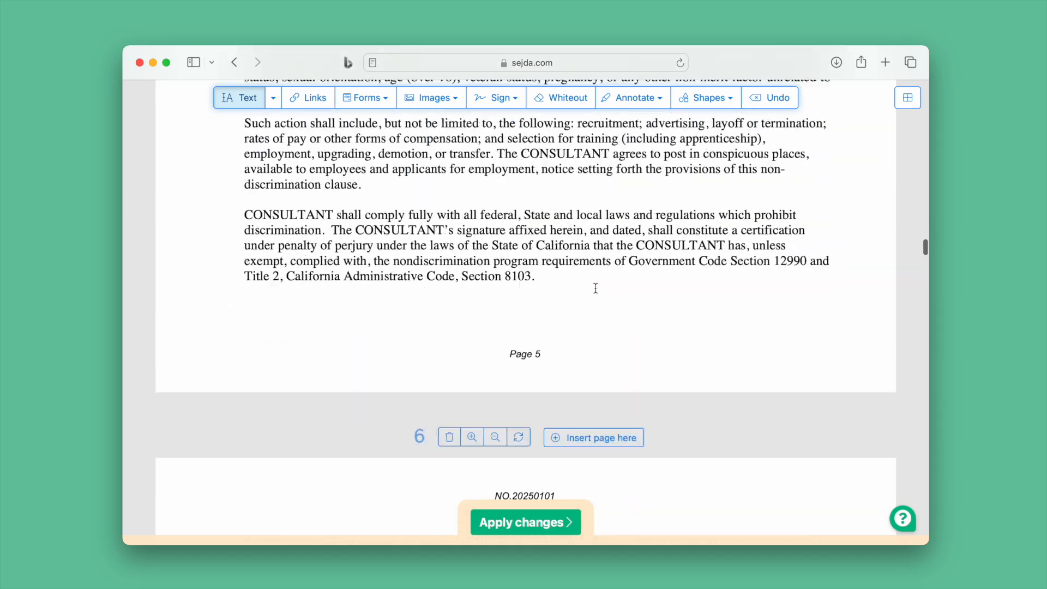
scroll(down, 3)
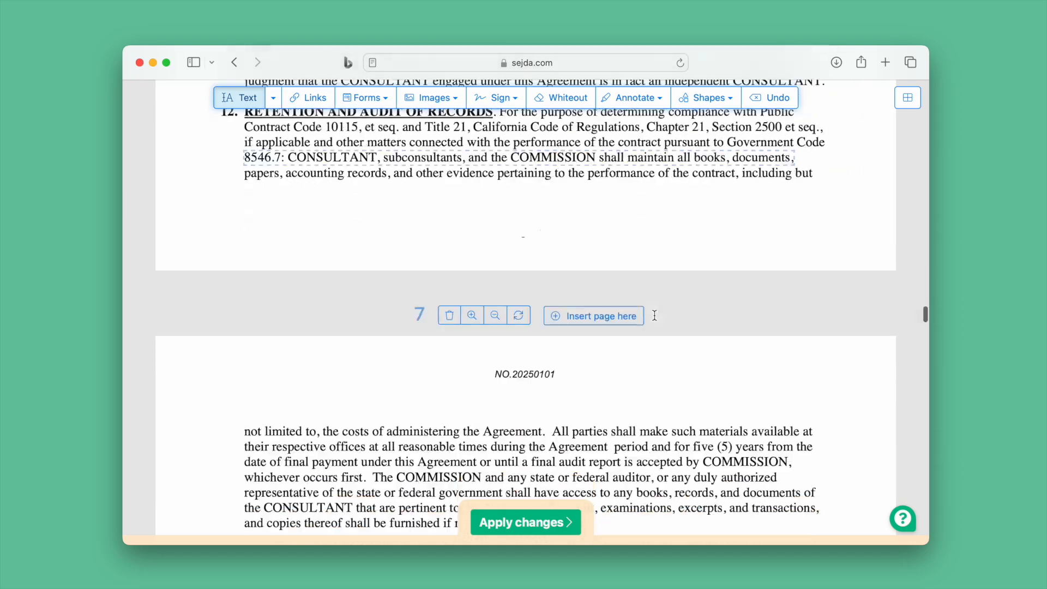
scroll(down, 3)
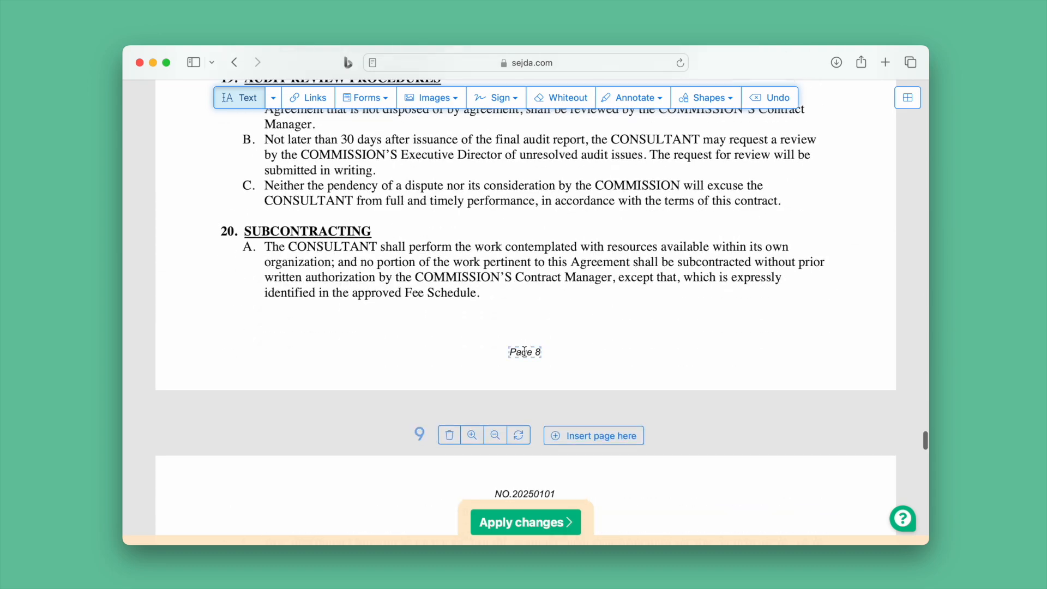
scroll(down, 3)
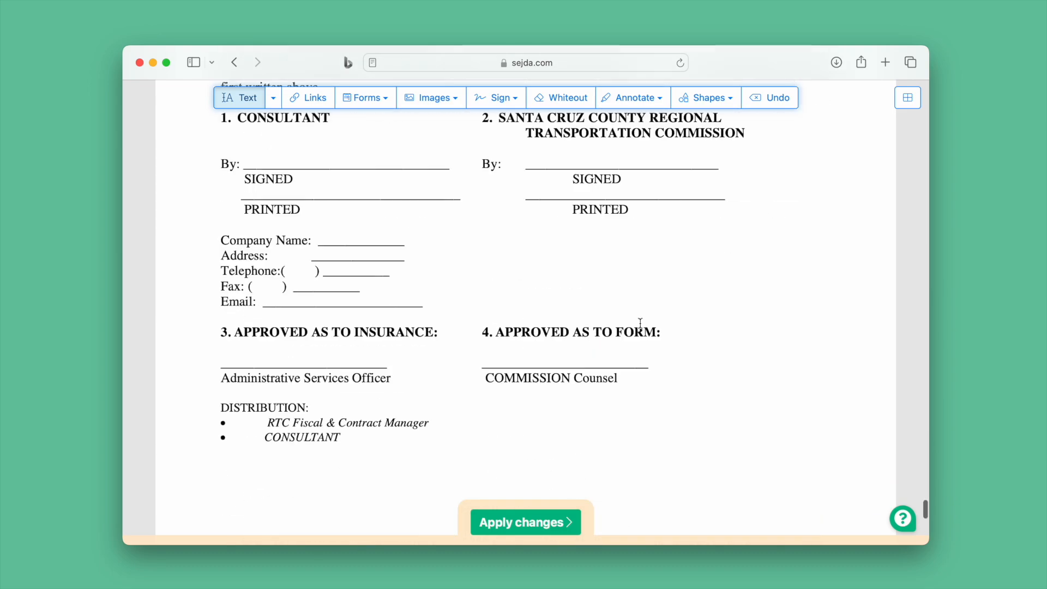
click(525, 521)
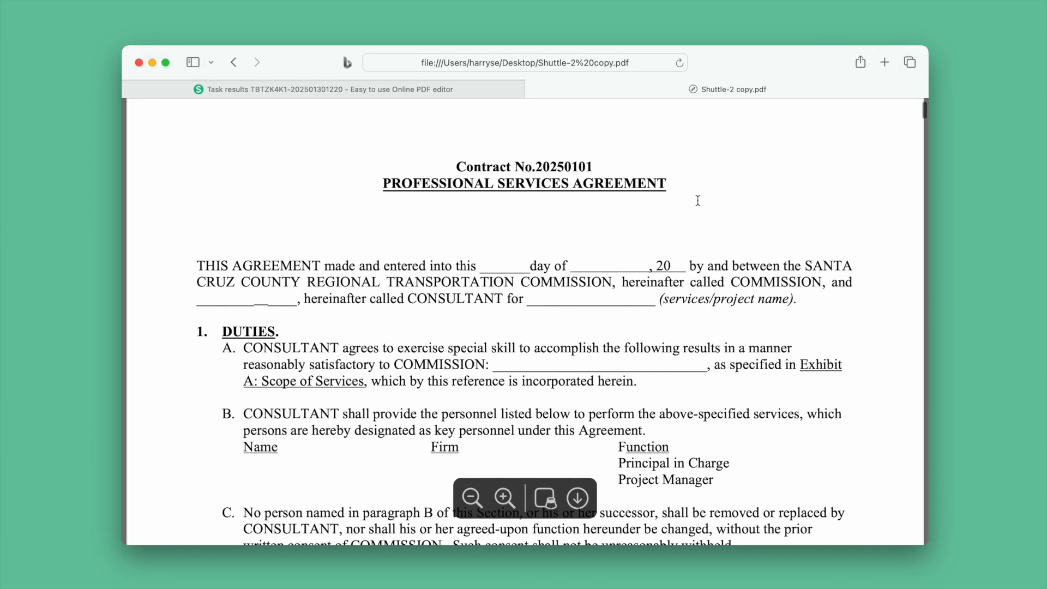
scroll(down, 3)
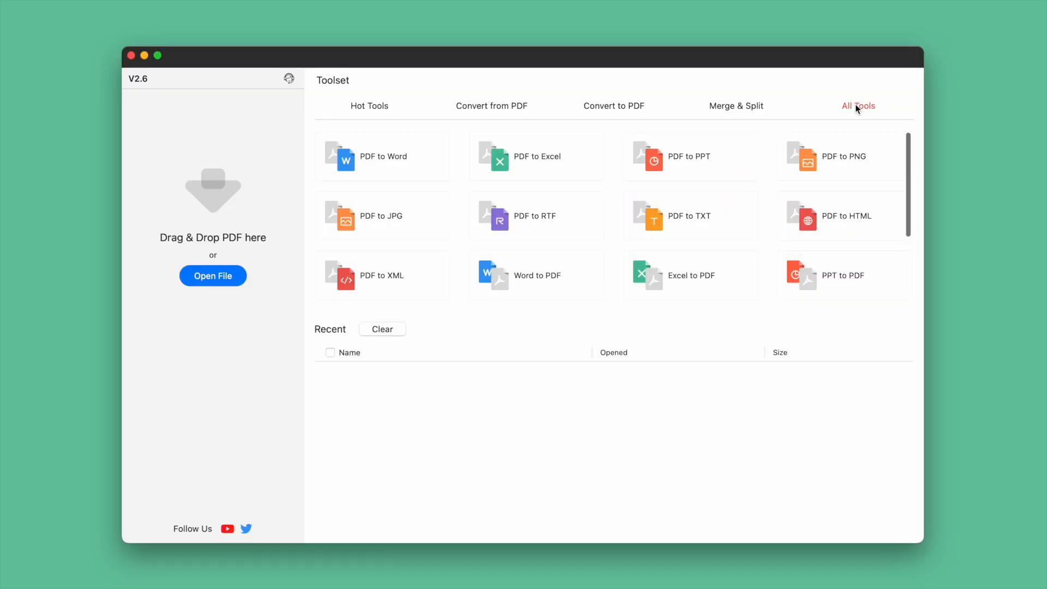
mouse_move(85, 21)
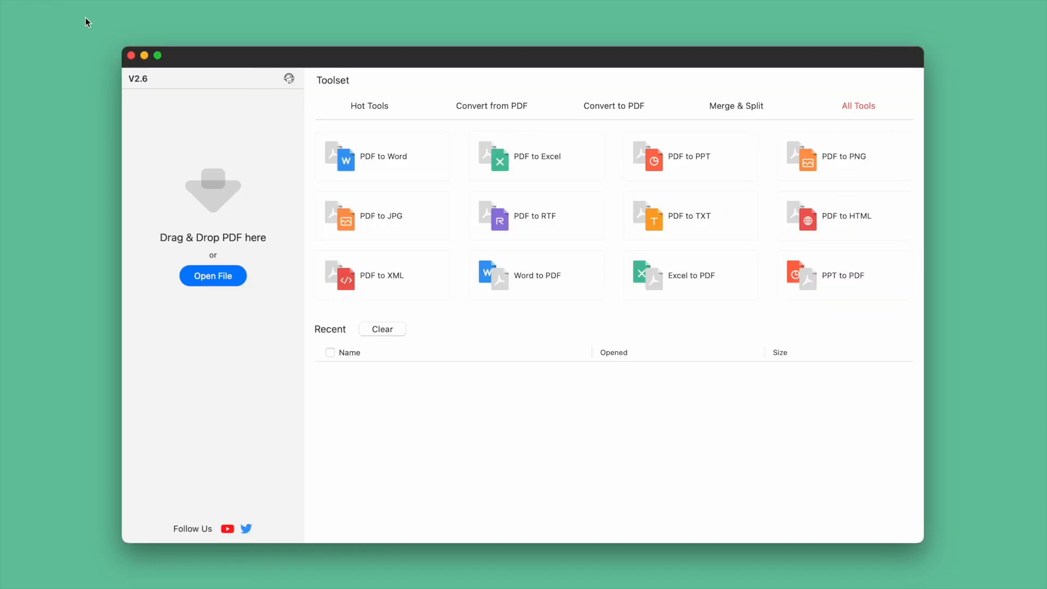
mouse_move(144, 64)
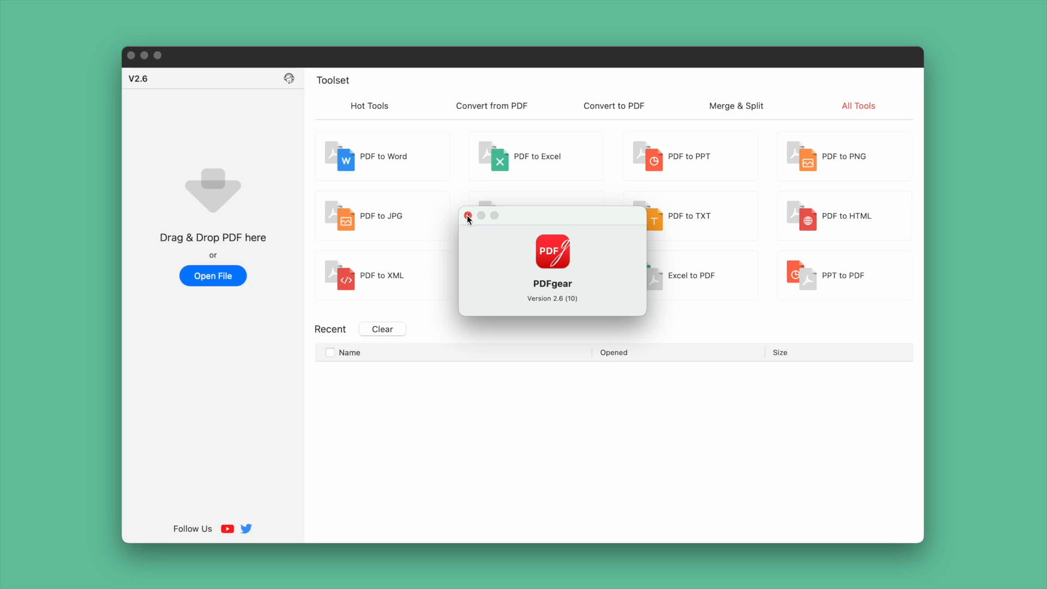
Step: Close PDFgear's About window so Shuttle.pdf can be opened for text editing
click(468, 214)
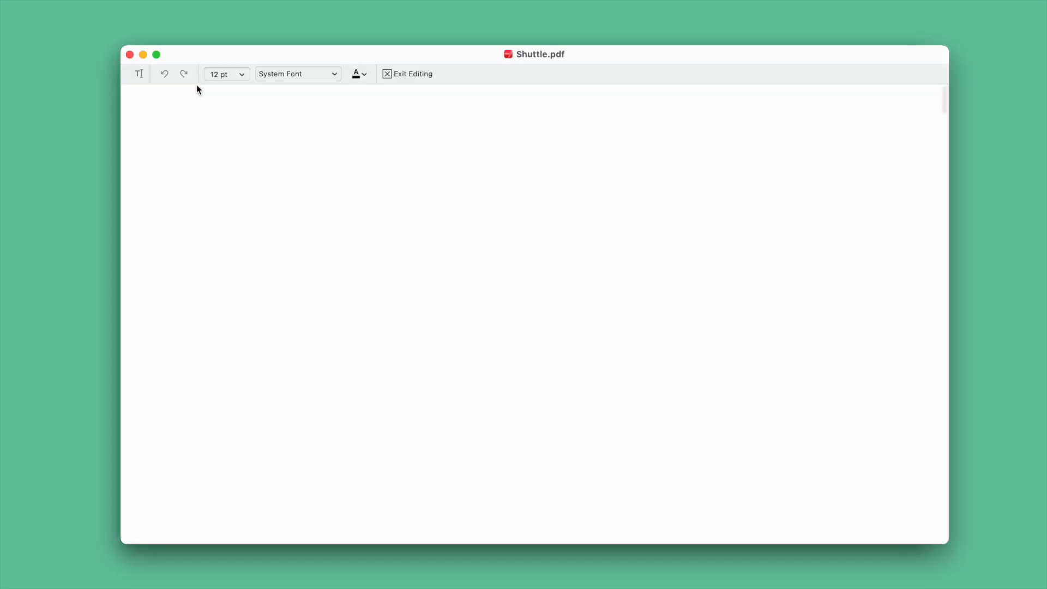
Step: Scroll through the editable pages and select the 'Page 7' footer text block
scroll(down, 3)
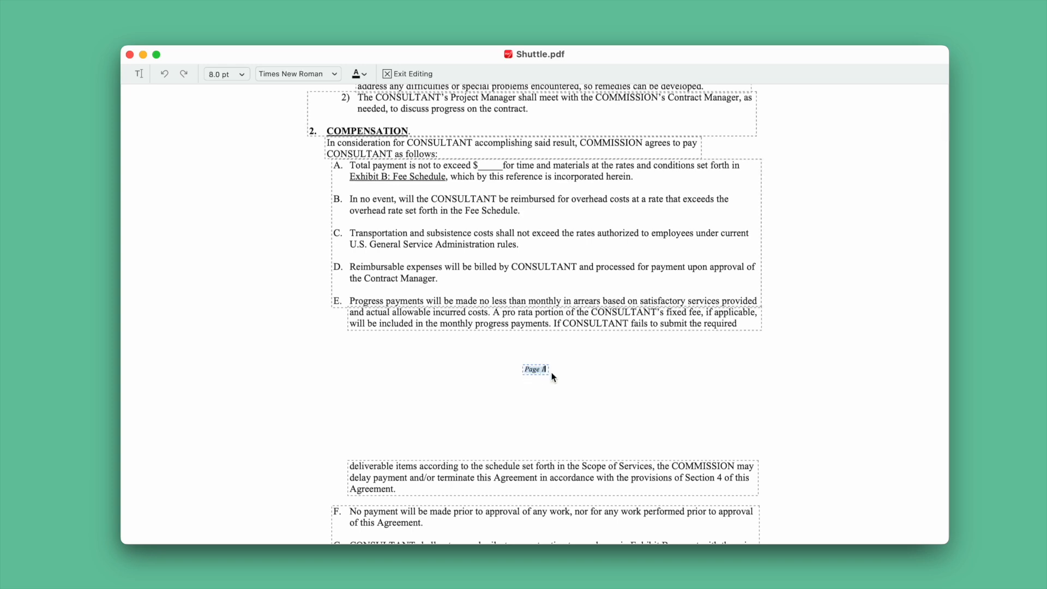
scroll(down, 3)
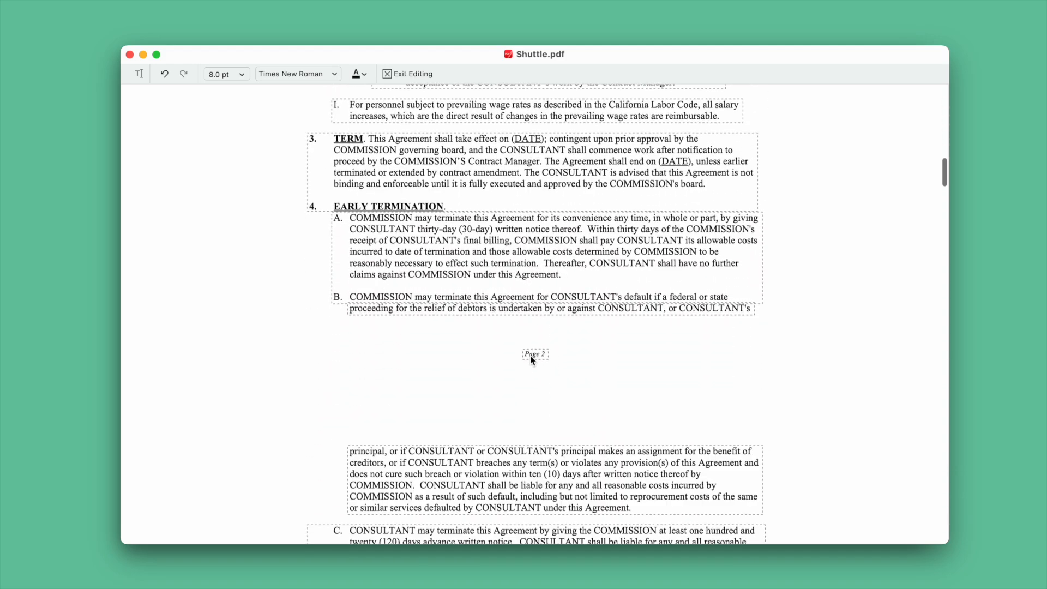
scroll(down, 3)
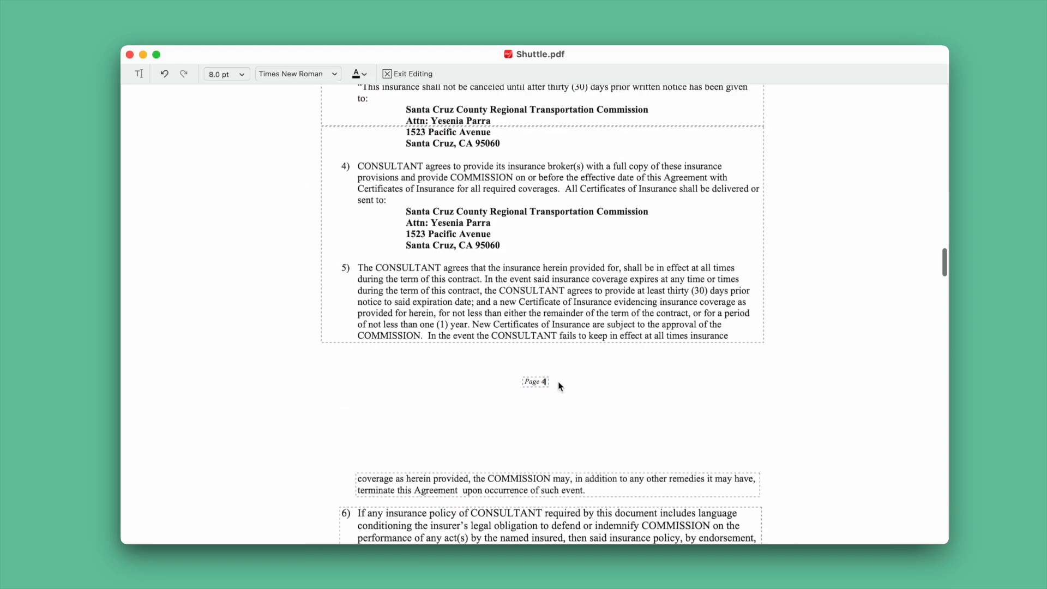
scroll(down, 3)
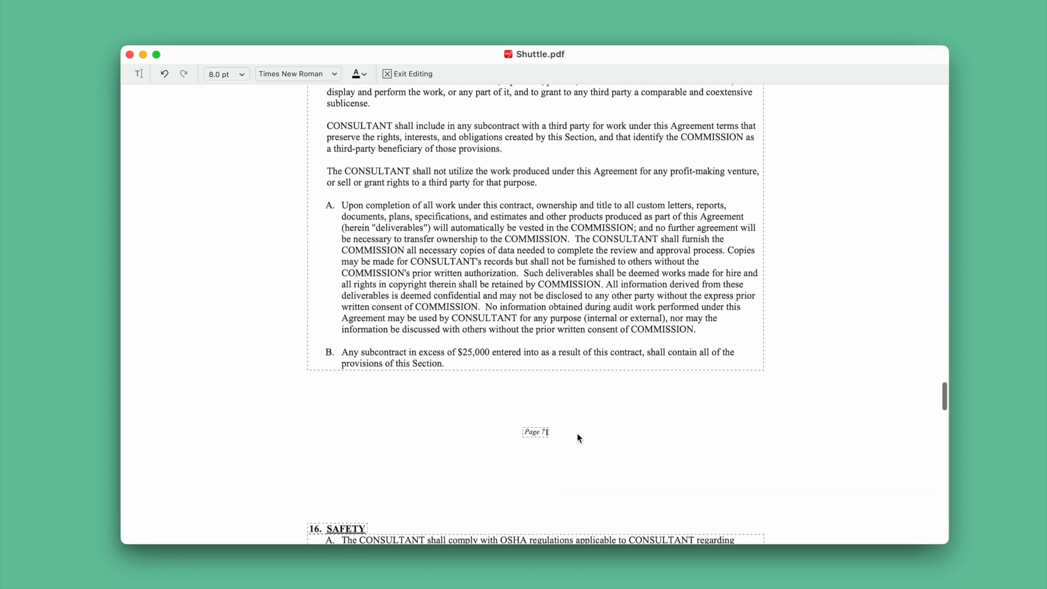
click(386, 73)
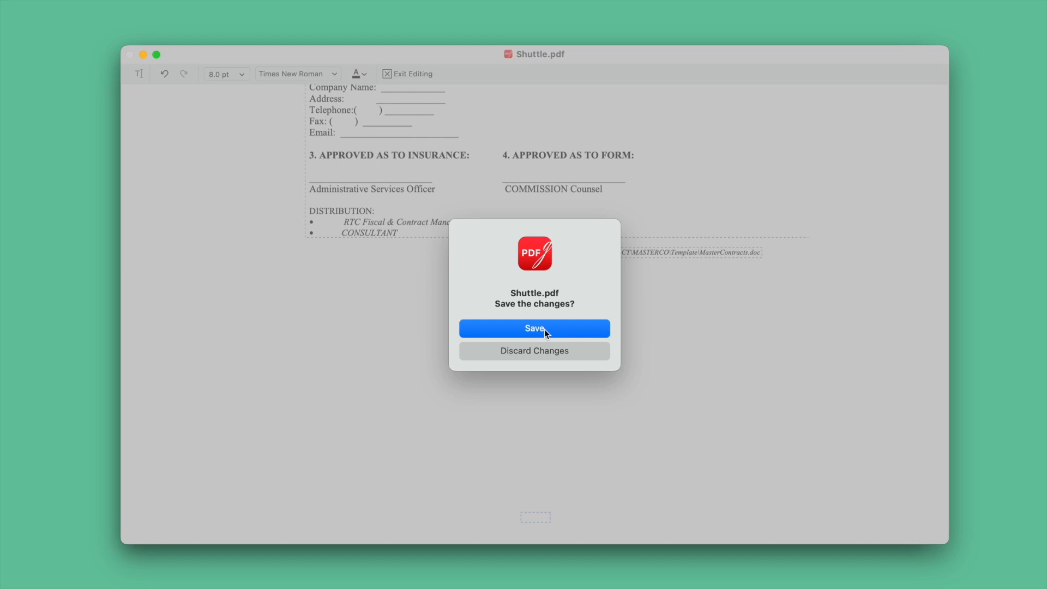
Step: Save the PDFgear changes, then open Shuttle.pdf in Adobe Acrobat Pro from the All tools page
click(534, 328)
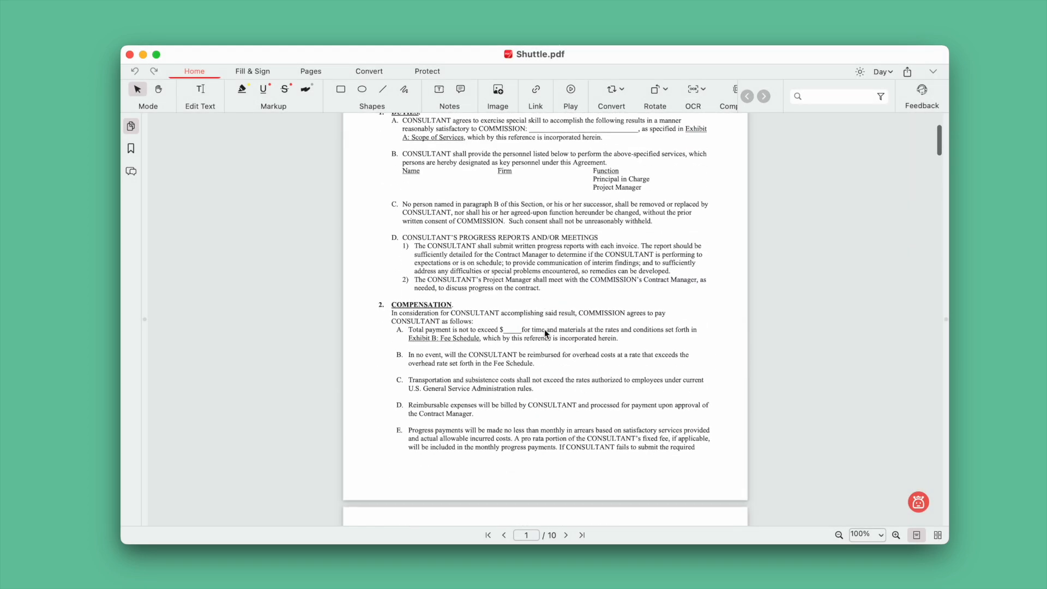
scroll(down, 3)
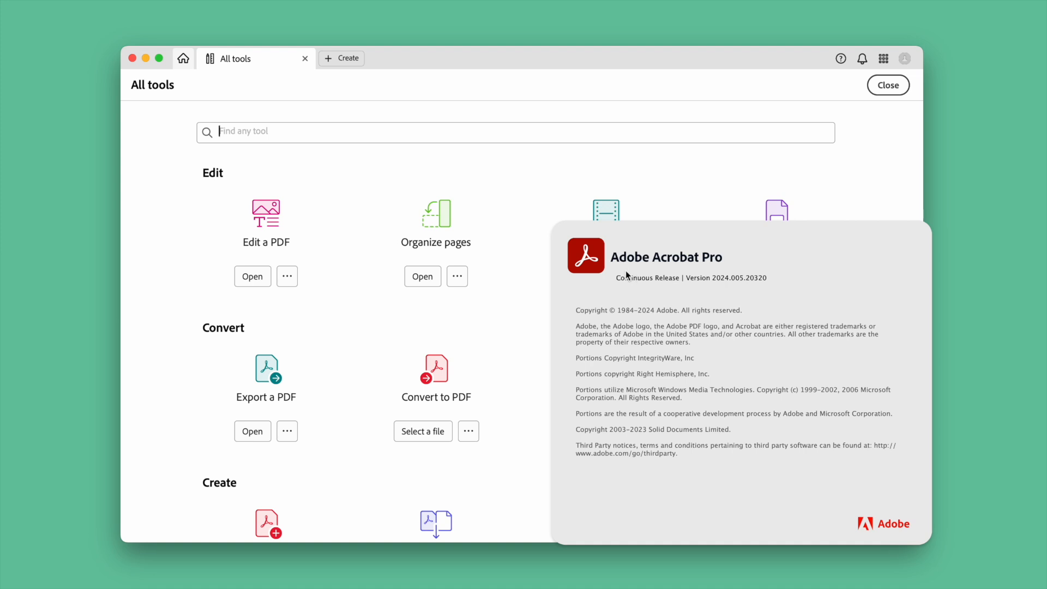
mouse_move(666, 295)
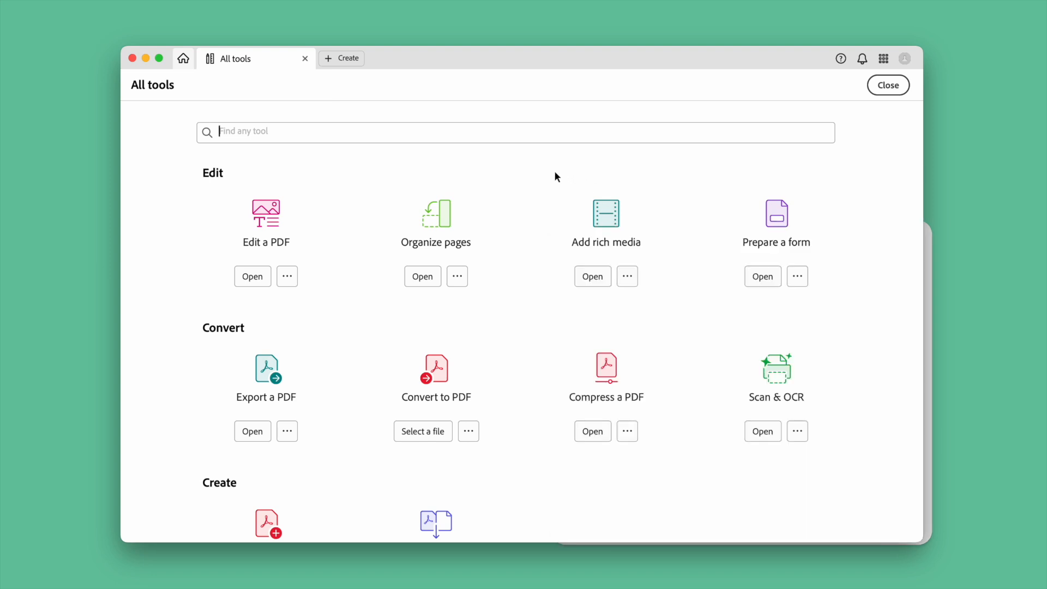
scroll(down, 3)
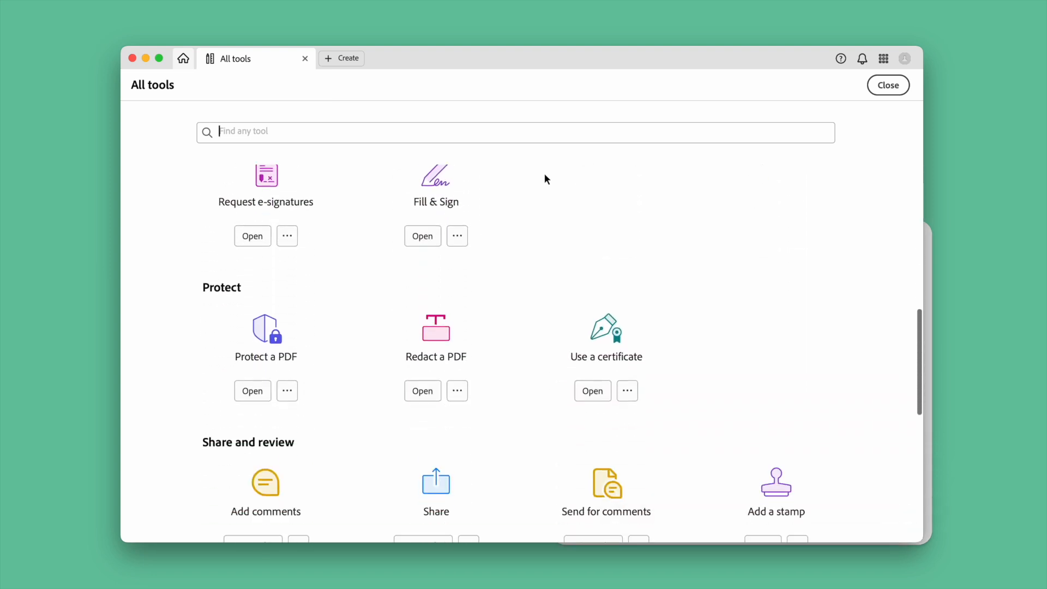
scroll(down, 3)
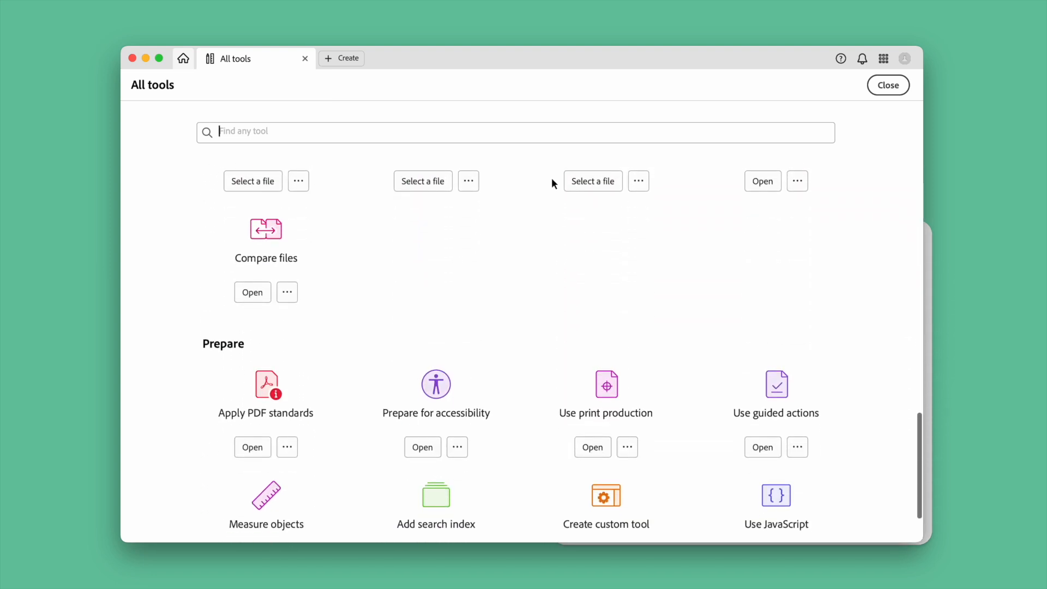
click(887, 85)
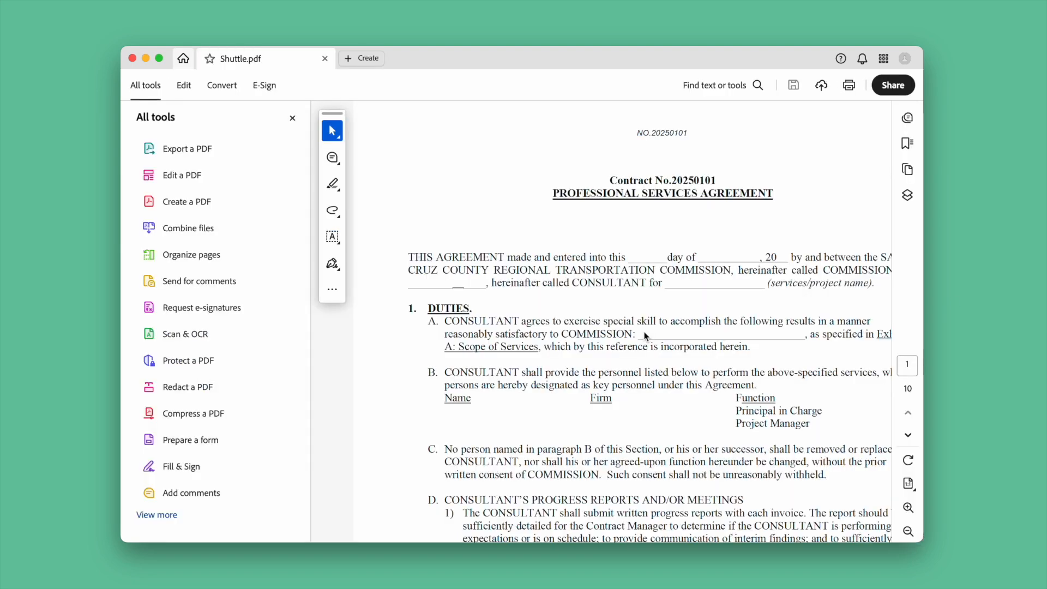
Step: Remove the header and footer via Edit > Header and footer > Remove, confirming with Yes
scroll(down, 3)
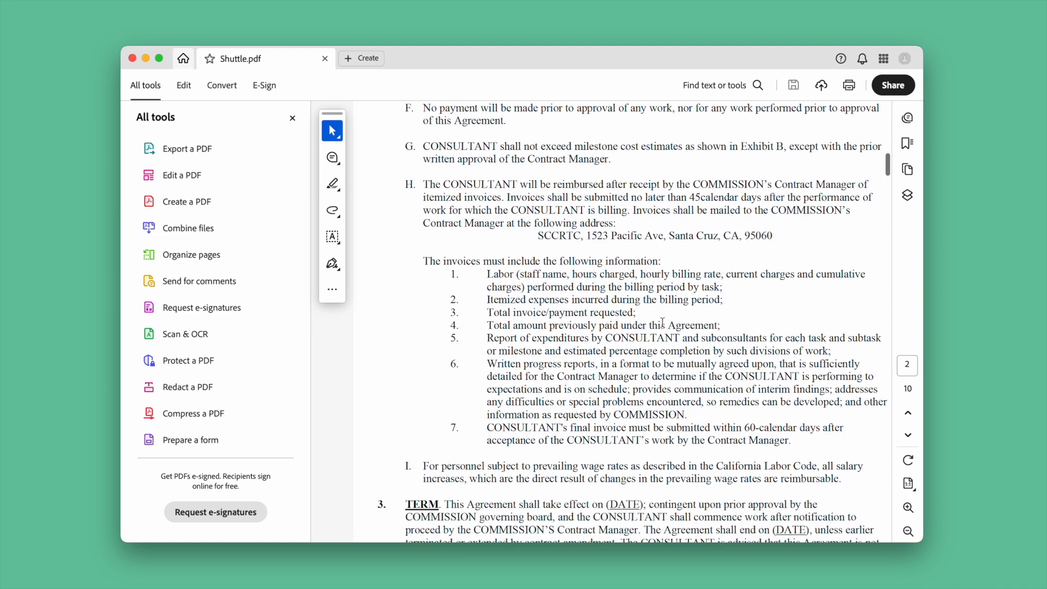
click(183, 85)
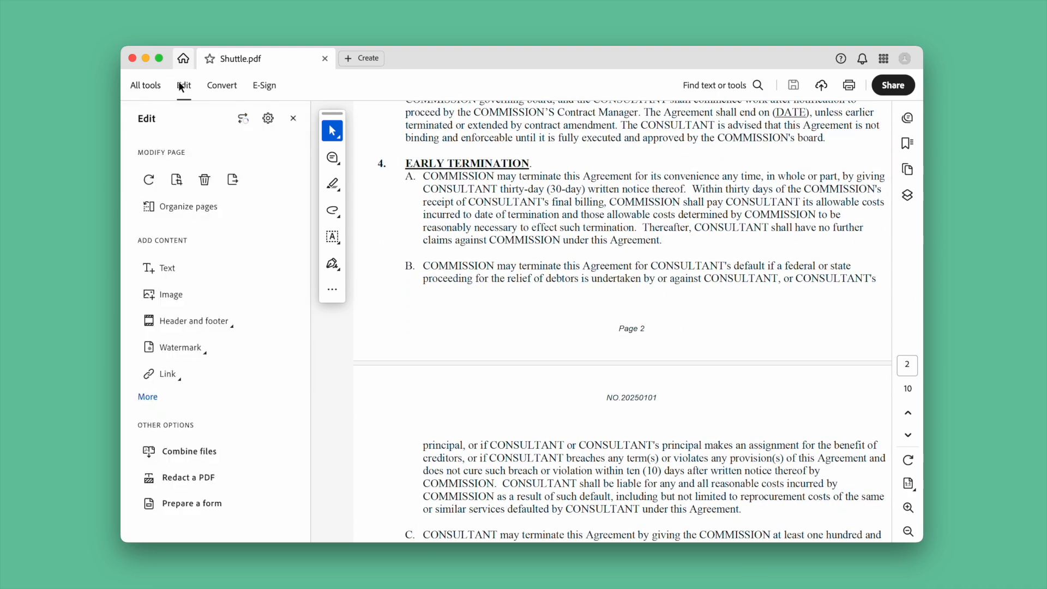
click(194, 321)
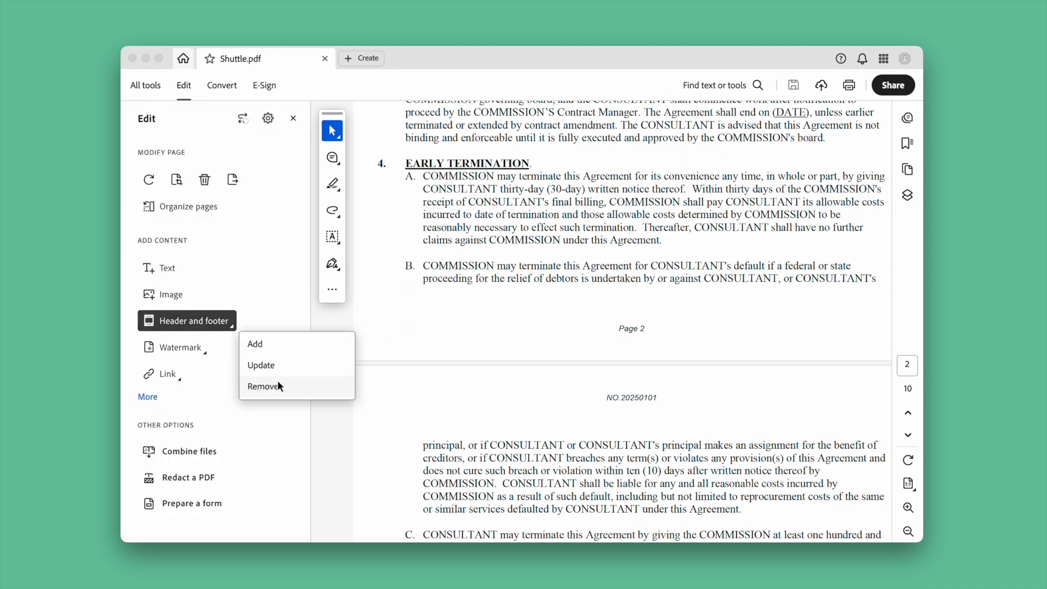
click(264, 386)
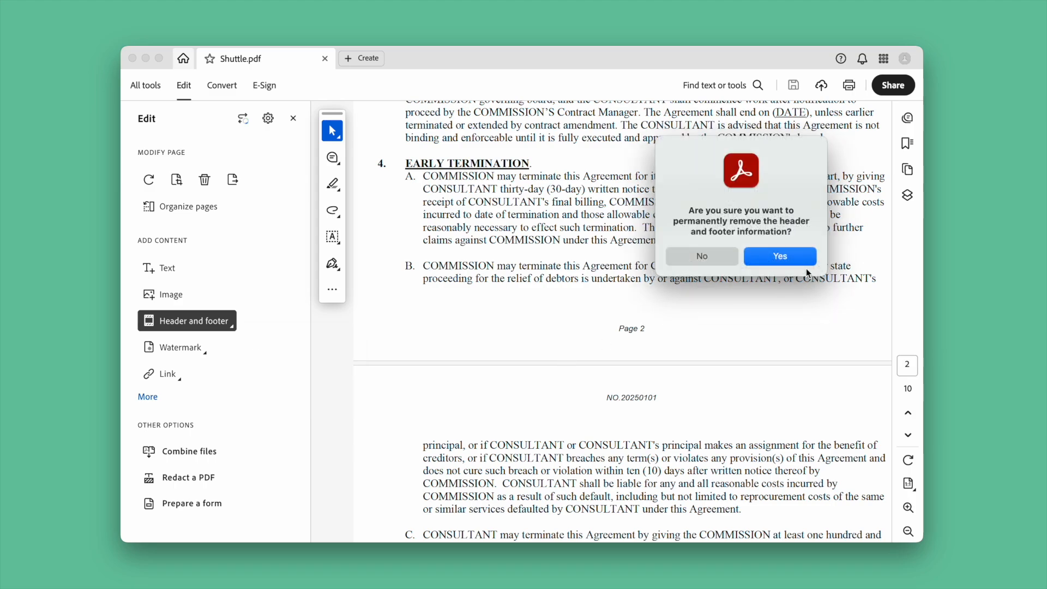
click(778, 256)
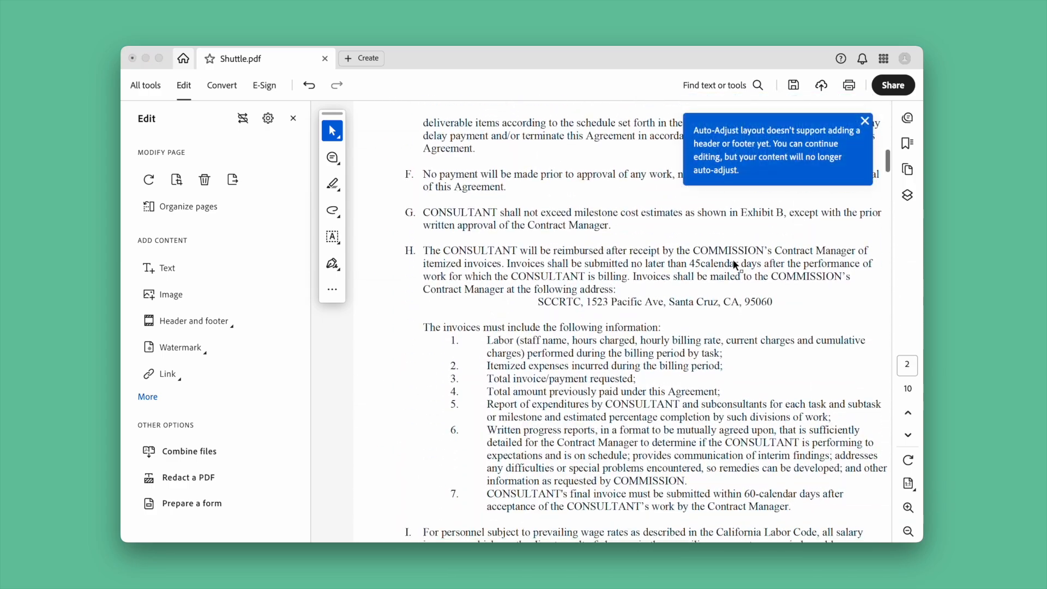
scroll(down, 3)
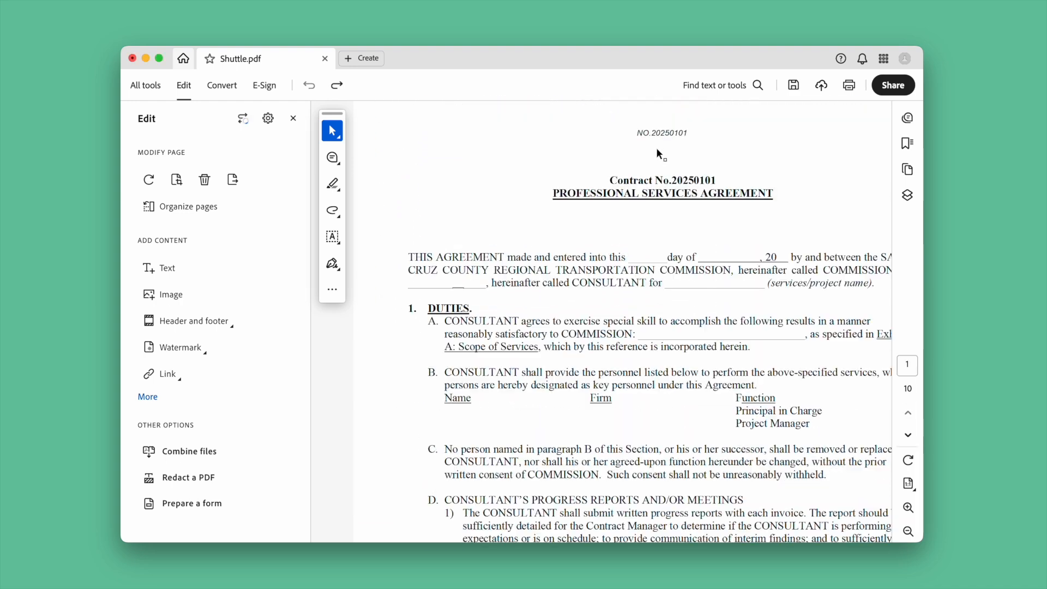
Step: Select the contract-number header text boxes on pages 1 and 2 of Shuttle.pdf in edit mode
click(662, 133)
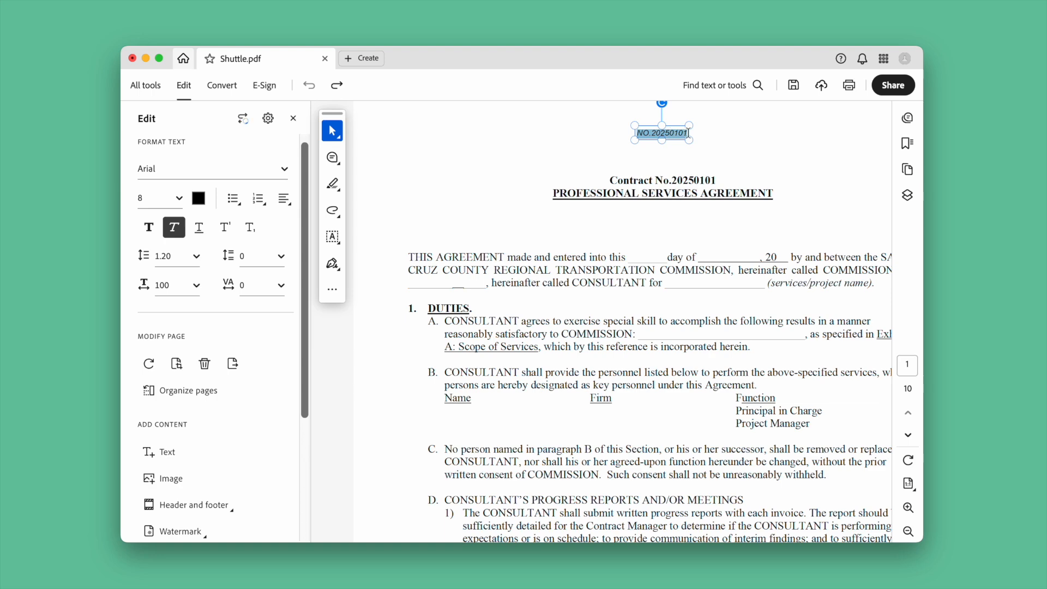
scroll(down, 3)
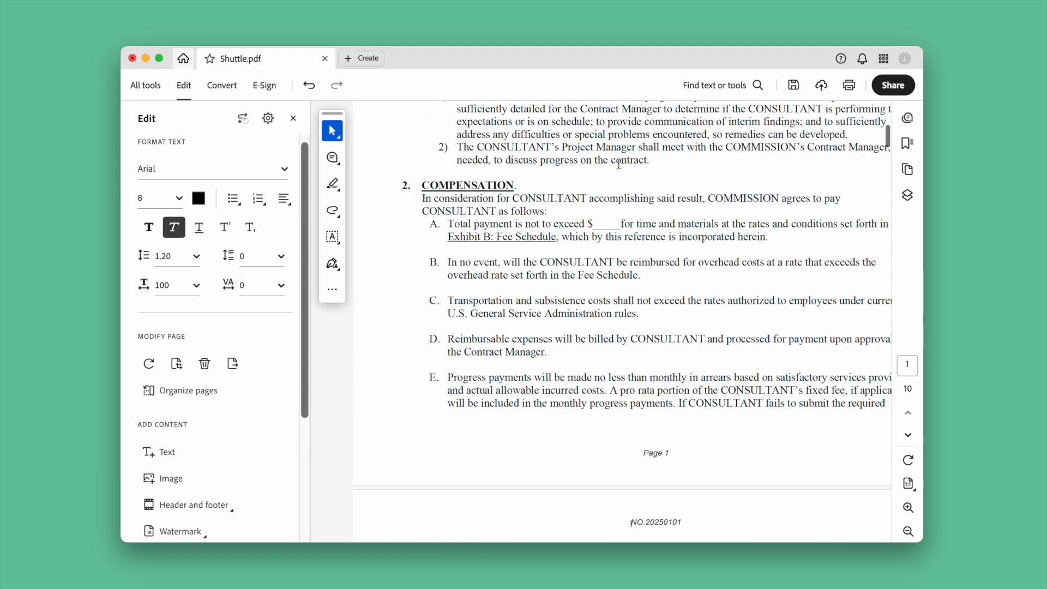
click(655, 521)
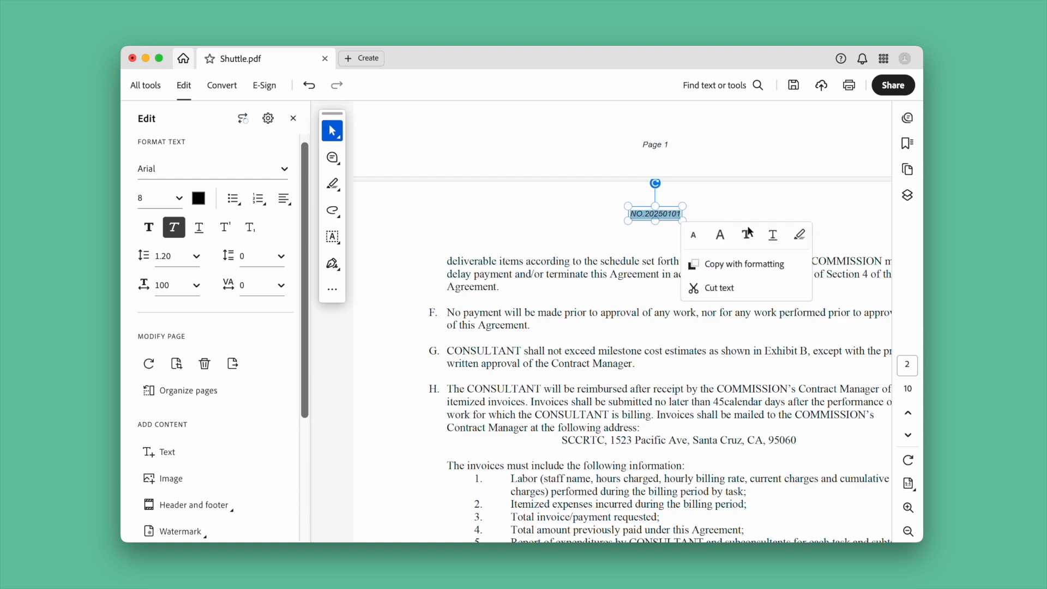
scroll(down, 3)
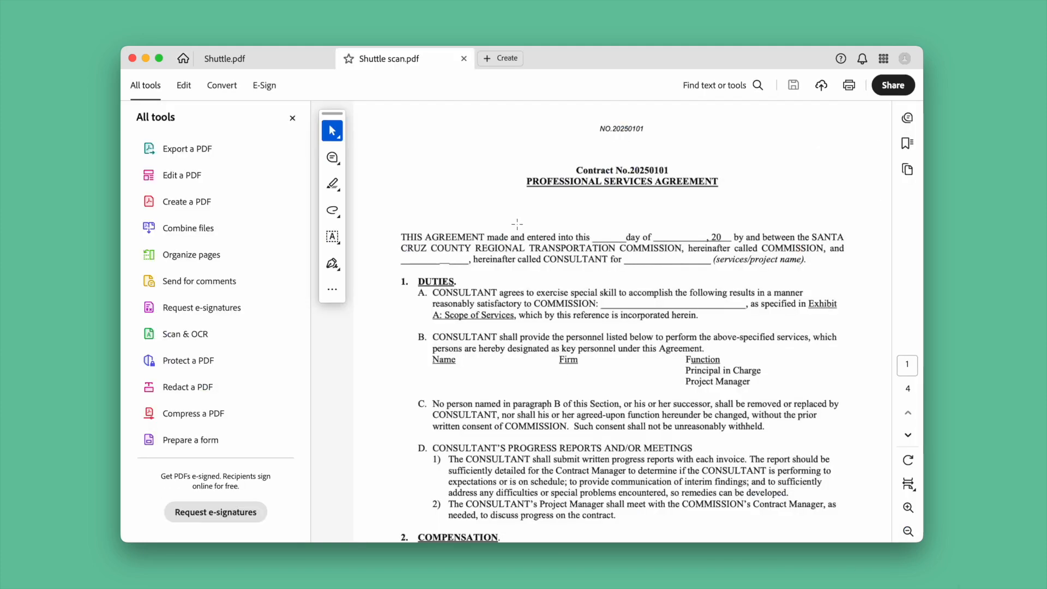
Step: Enter Edit mode on Shuttle scan.pdf, select the NO.20250101 header on page 1 and work down through page 4
click(183, 85)
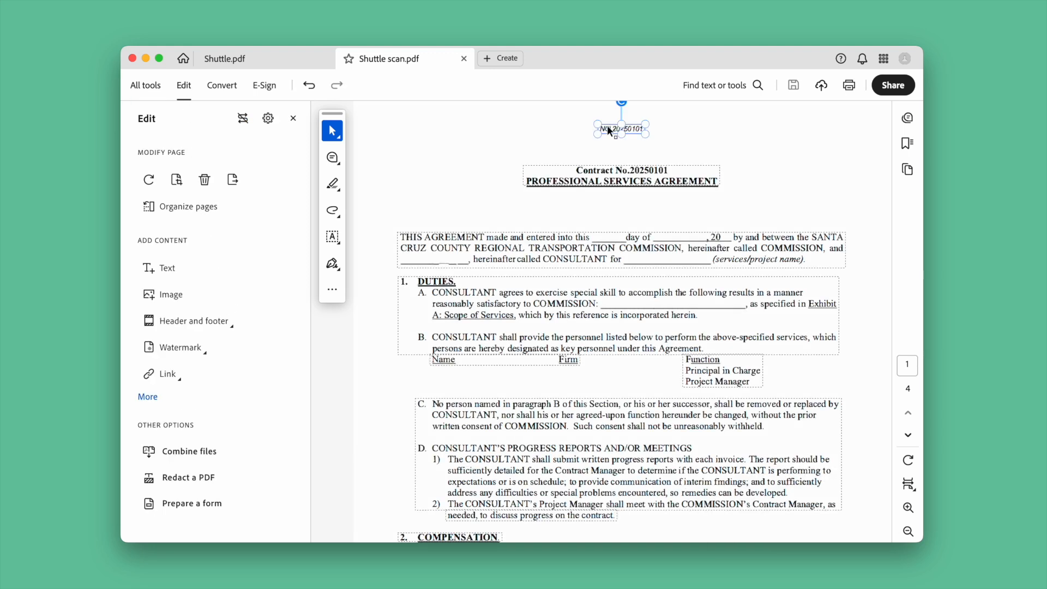
click(621, 128)
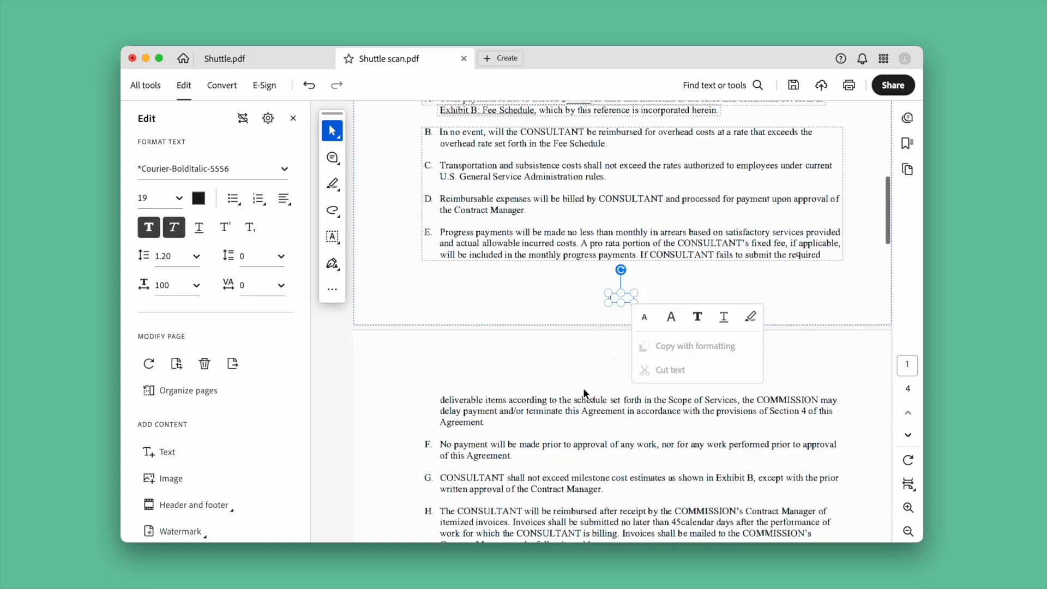
scroll(down, 3)
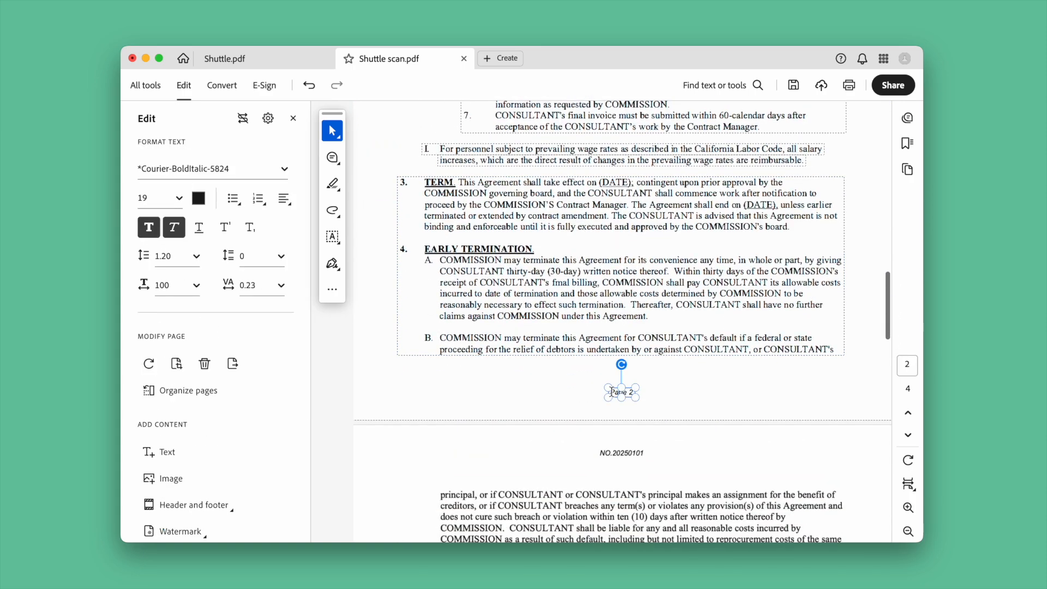
scroll(down, 3)
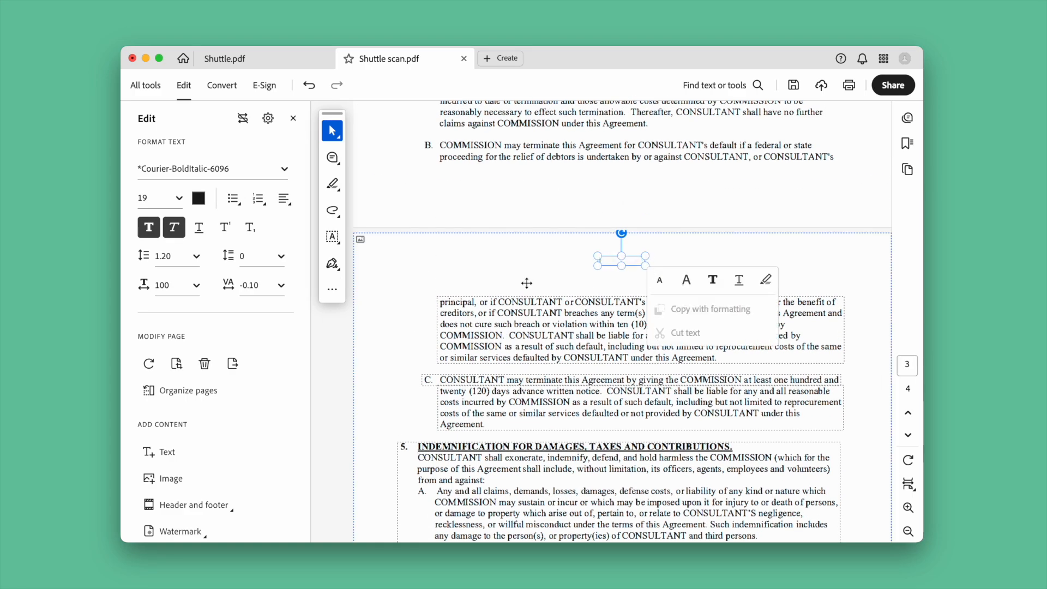
scroll(down, 3)
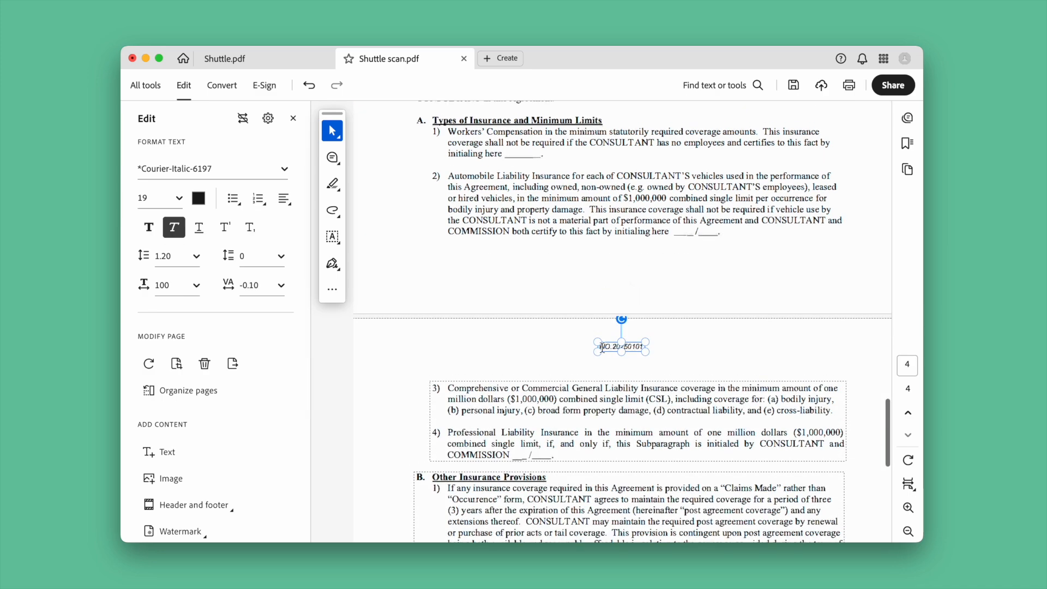
scroll(down, 3)
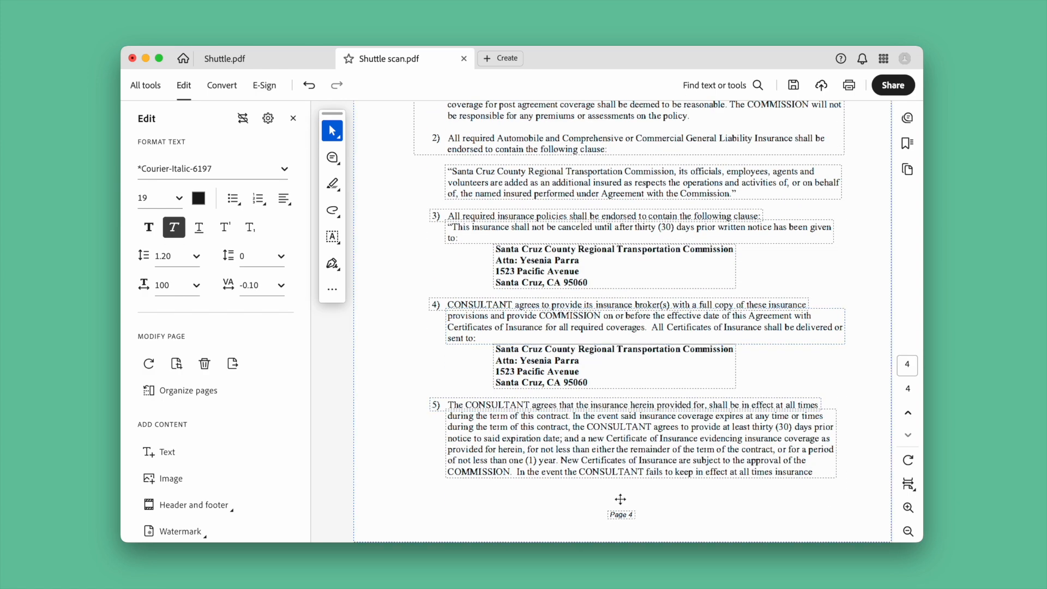